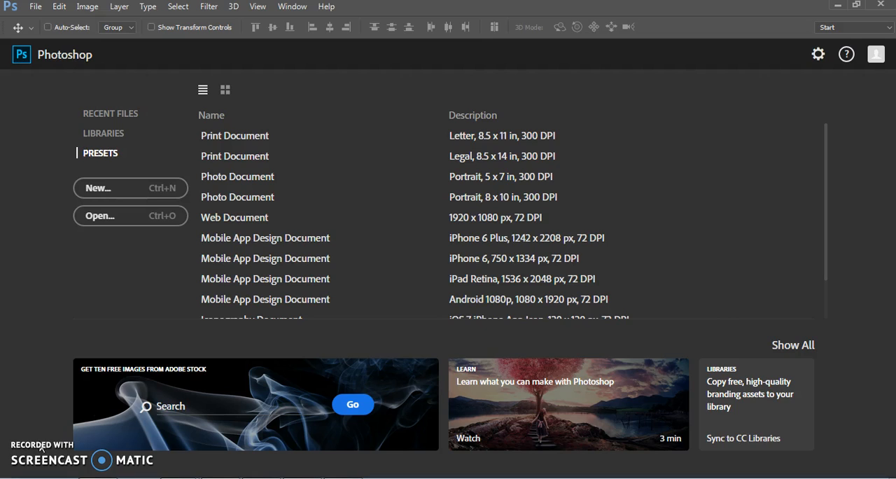
pyautogui.moveTo(35, 7)
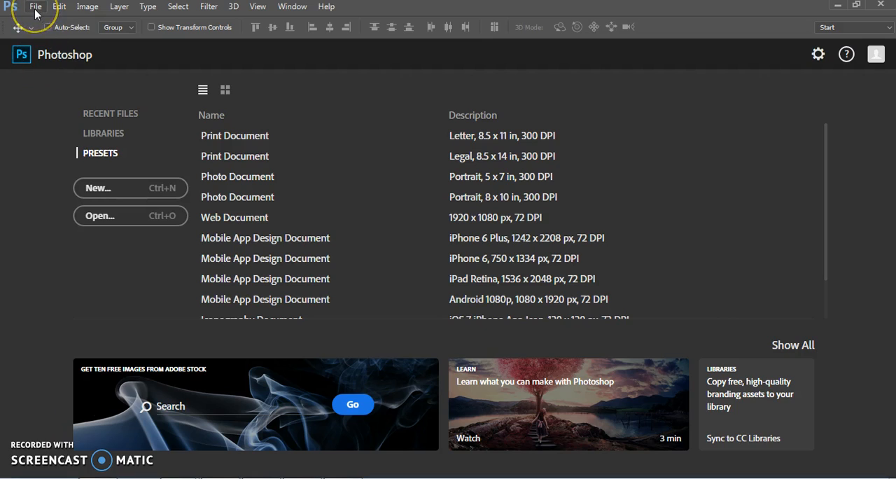
# Open crumpled-paper.jpg from the COM210-Photoshop-Tutorial-Files folder
pyautogui.click(35, 6)
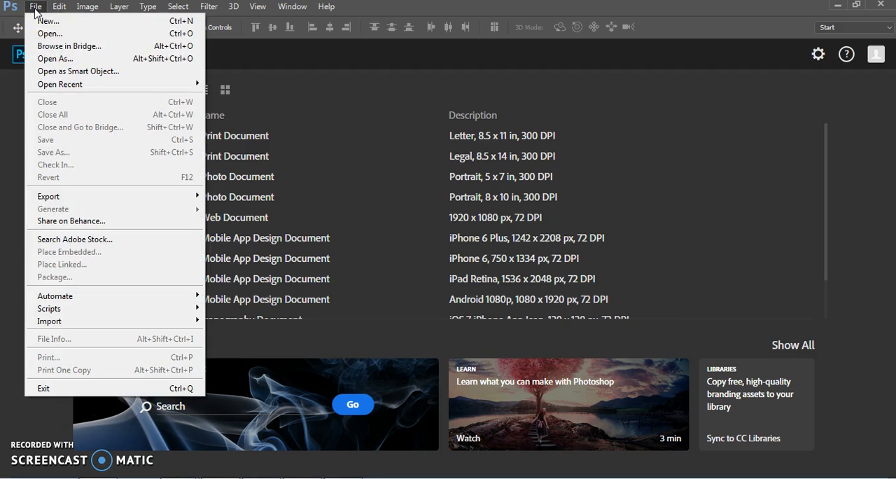
pyautogui.click(49, 34)
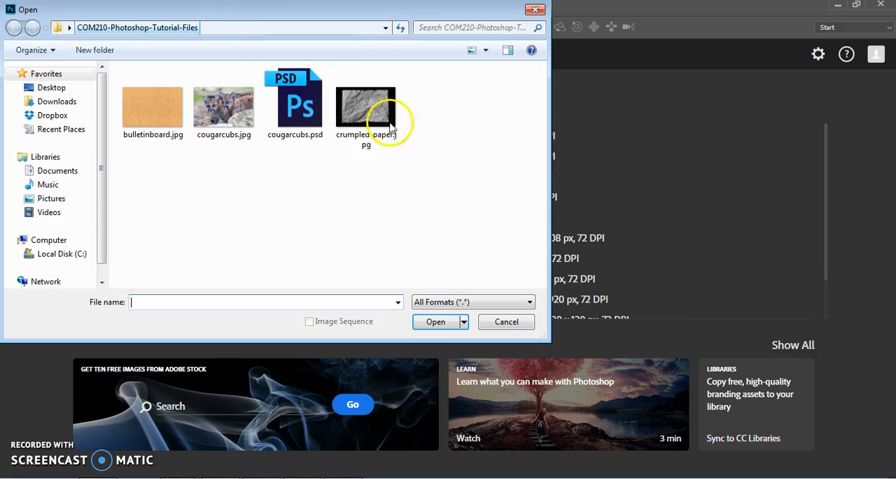
pyautogui.click(366, 112)
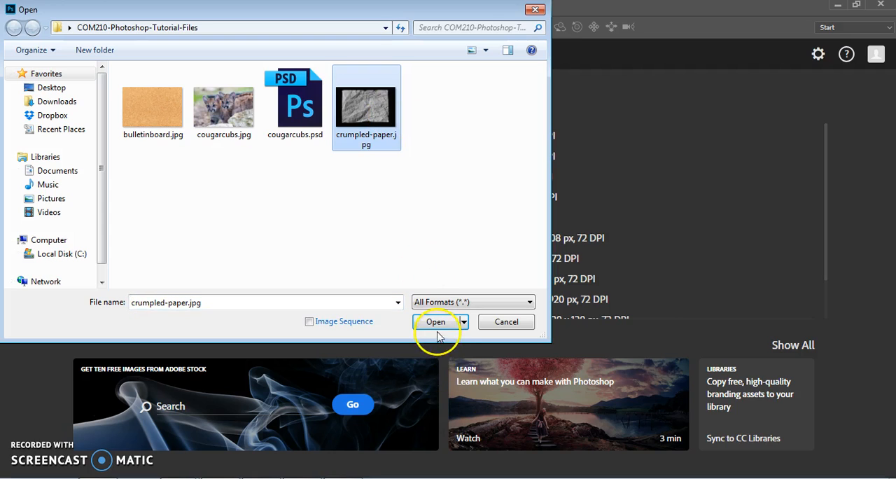
pyautogui.click(435, 321)
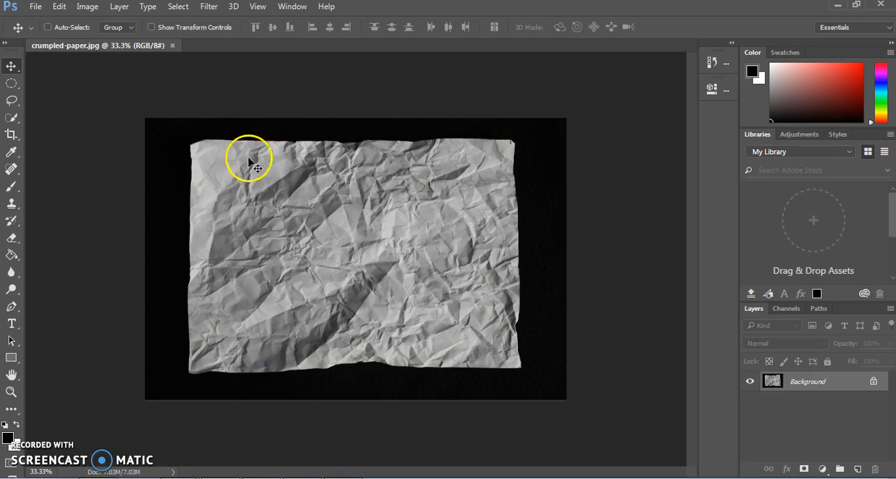
# Save the image in Photoshop PSD format as crumpled-paper.psd
pyautogui.click(35, 7)
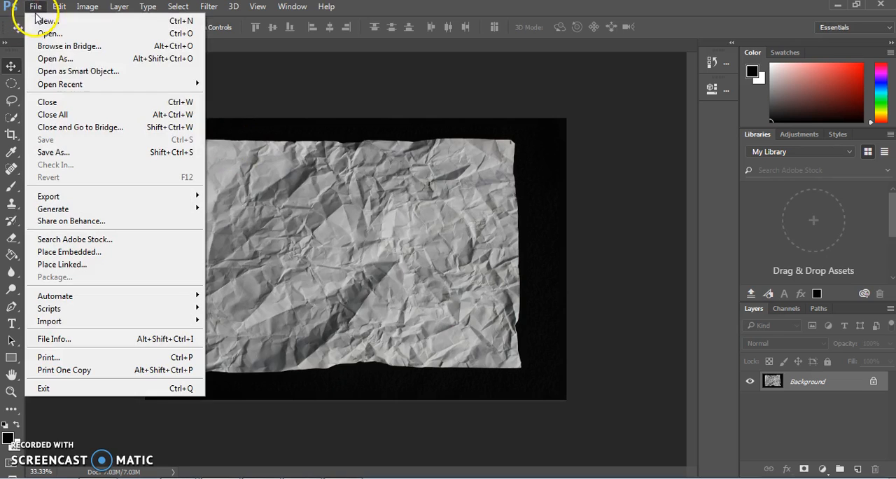
pyautogui.click(53, 152)
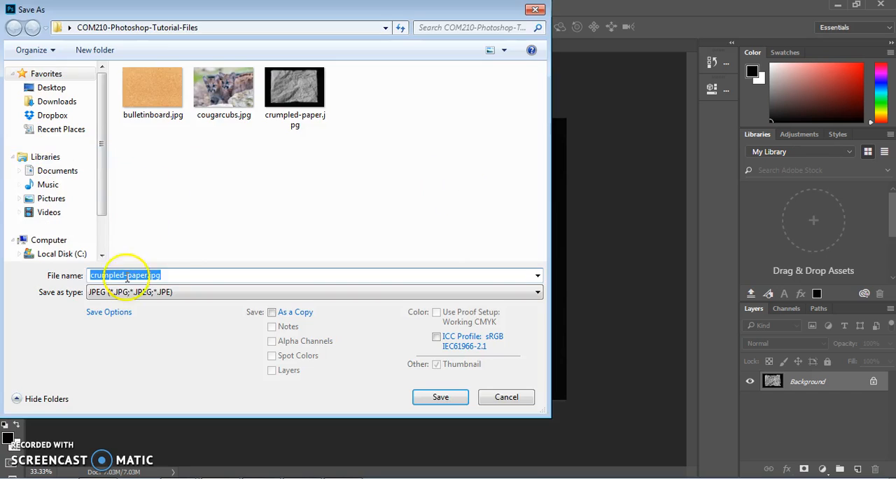
pyautogui.click(535, 292)
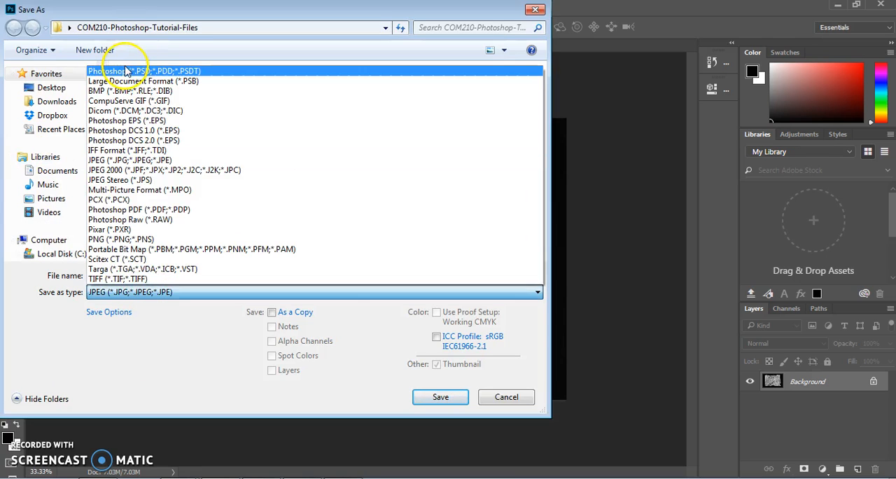
pyautogui.click(441, 397)
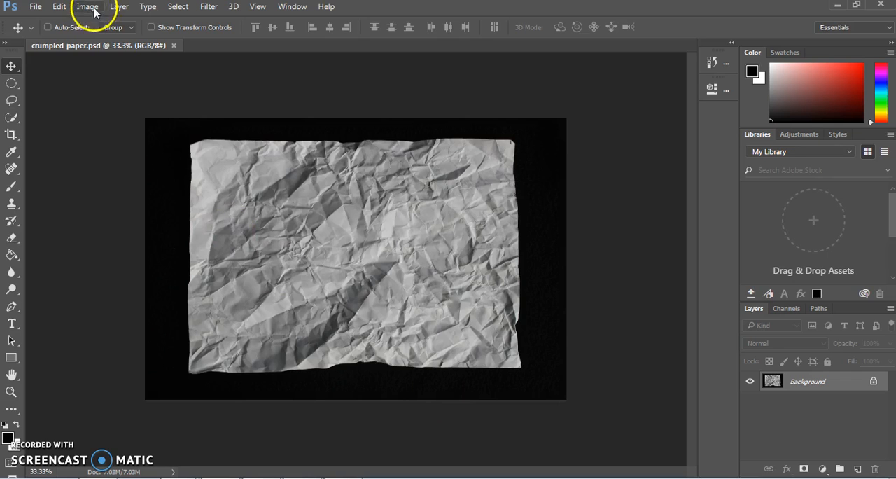
# Rotate the image 90° counter-clockwise into portrait orientation
pyautogui.click(87, 7)
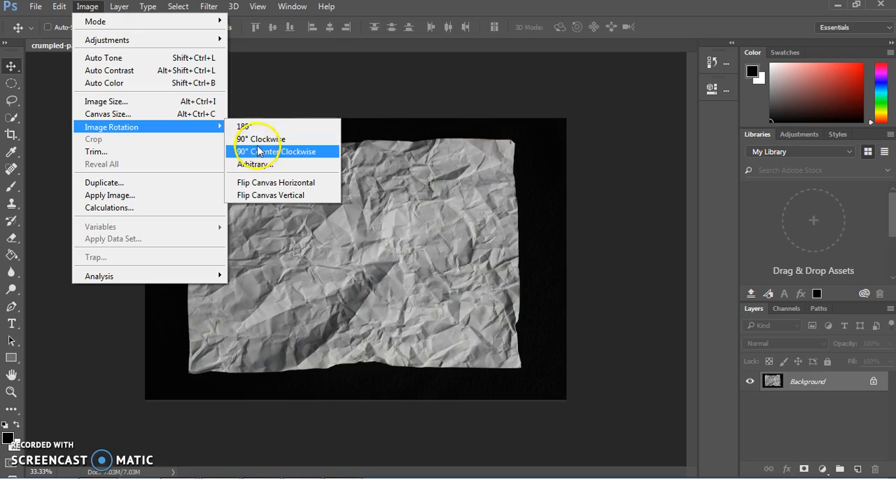
pyautogui.click(277, 152)
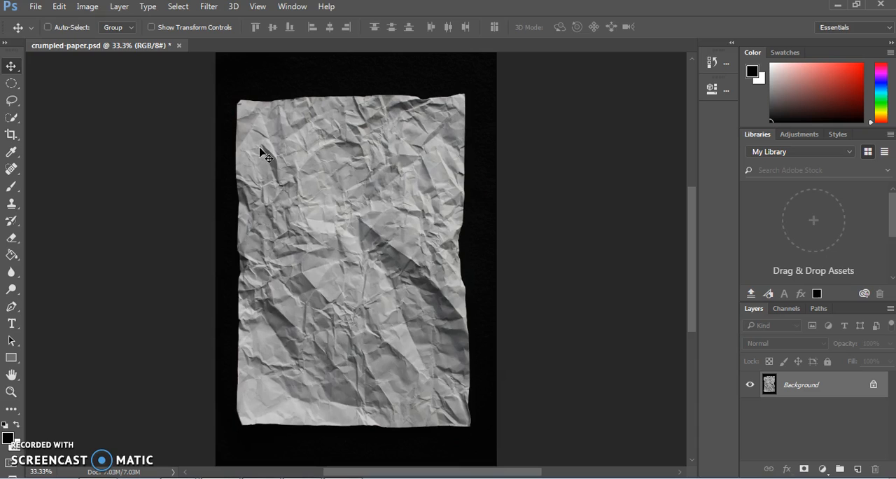
# Apply a Gaussian Blur with a radius of about 2.7 pixels
pyautogui.click(209, 6)
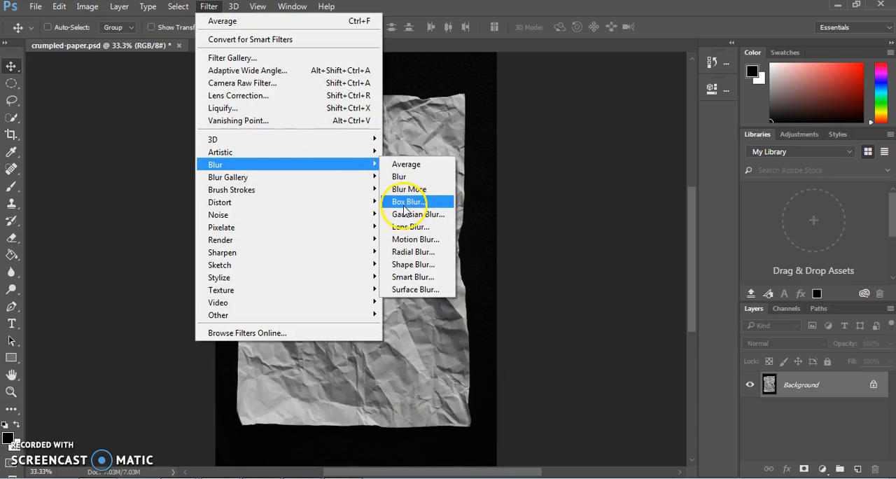
pyautogui.moveTo(416, 215)
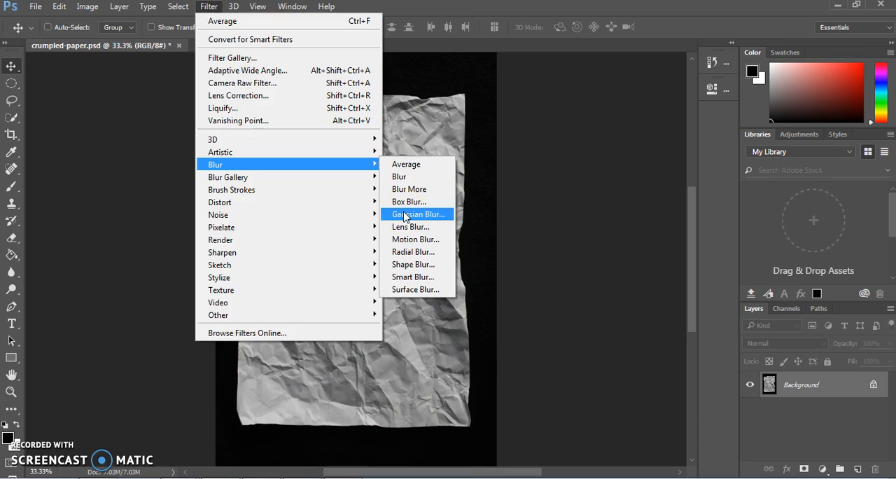
pyautogui.click(418, 215)
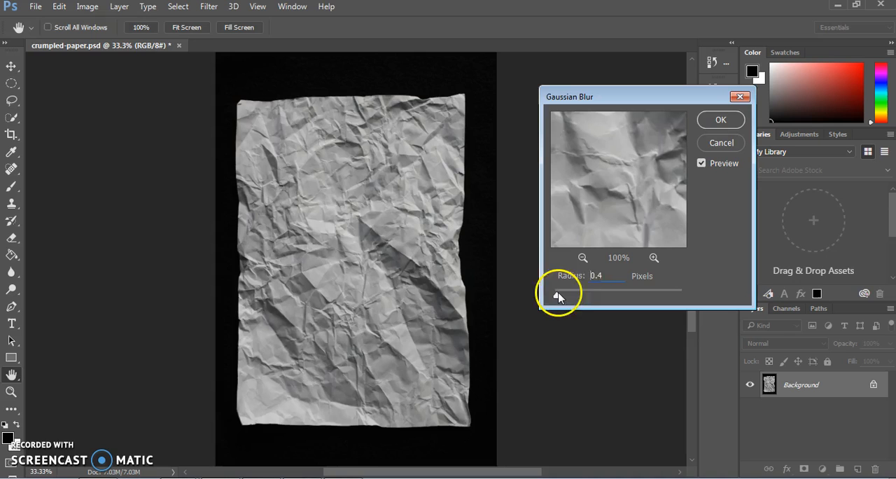
pyautogui.moveTo(555, 289); pyautogui.dragTo(569, 289)
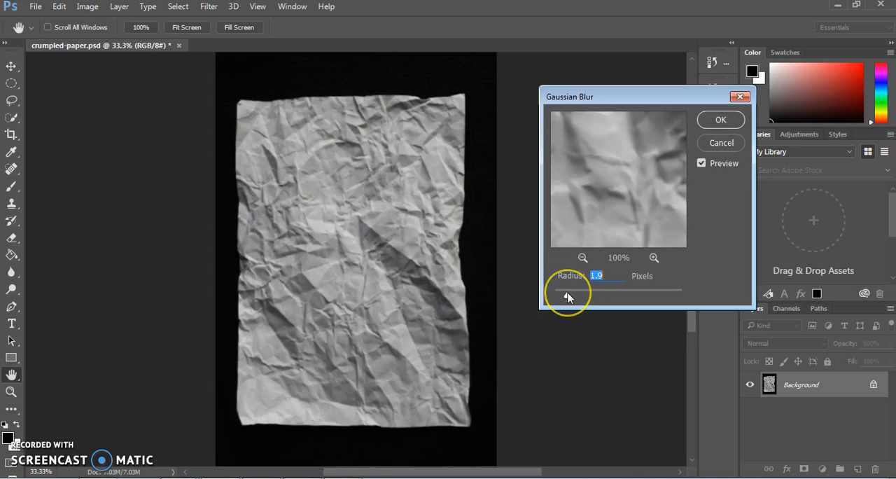
pyautogui.moveTo(595, 289); pyautogui.dragTo(560, 289)
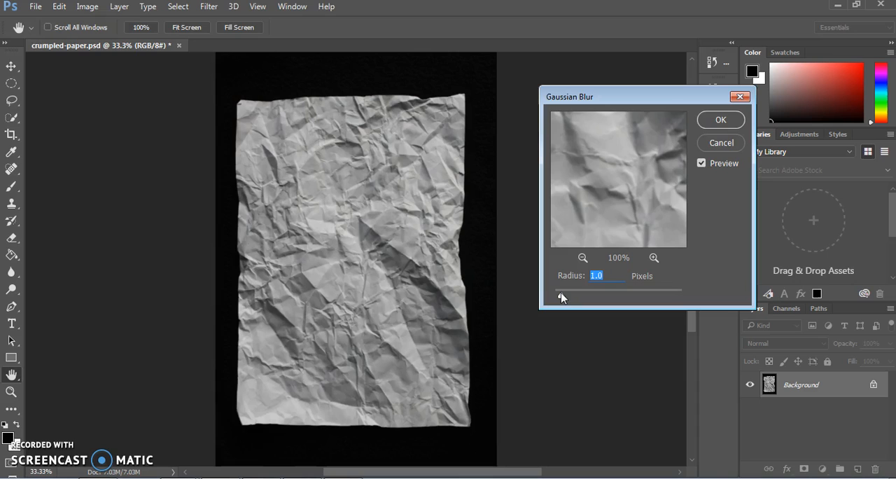
pyautogui.moveTo(563, 289); pyautogui.dragTo(567, 289)
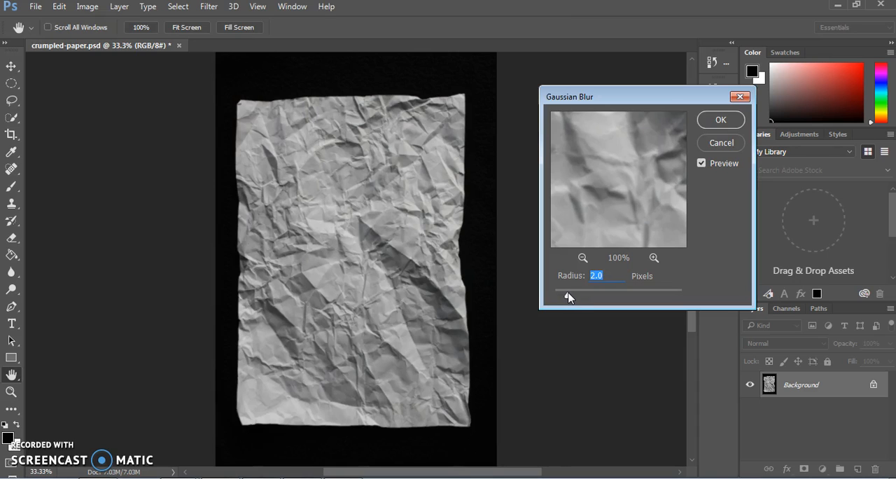
pyautogui.moveTo(565, 289); pyautogui.dragTo(575, 289)
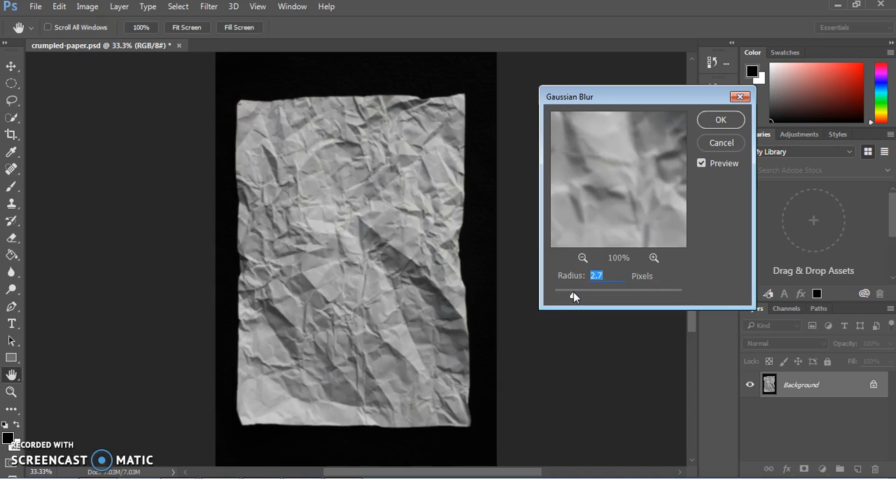
pyautogui.click(721, 119)
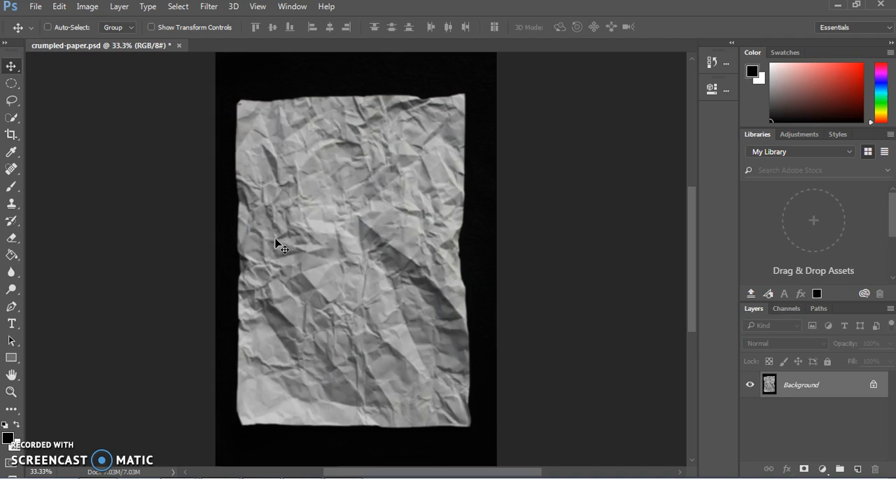
pyautogui.moveTo(786, 309)
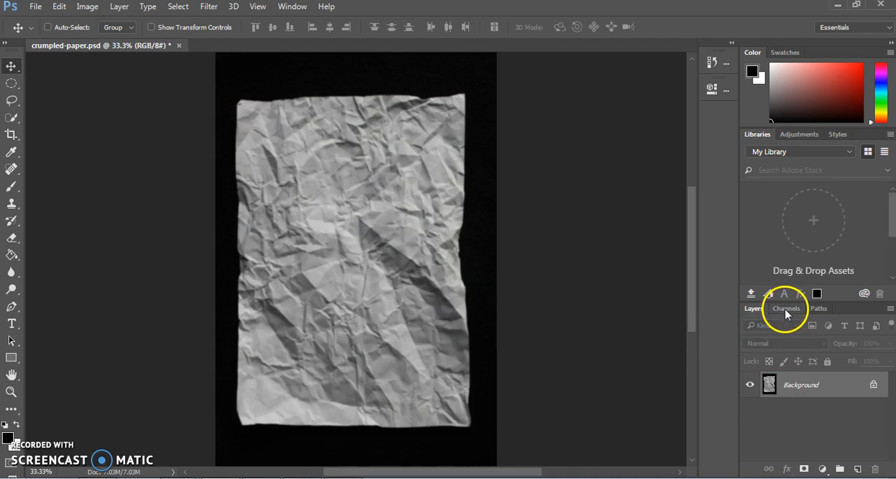
# In the Channels panel, hide the Red and Blue channels, leaving only Green visible
pyautogui.click(786, 308)
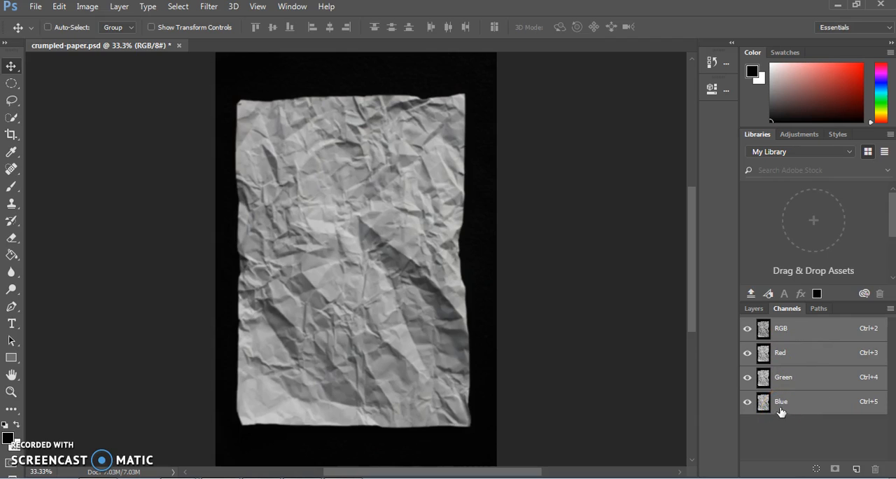
pyautogui.moveTo(763, 405)
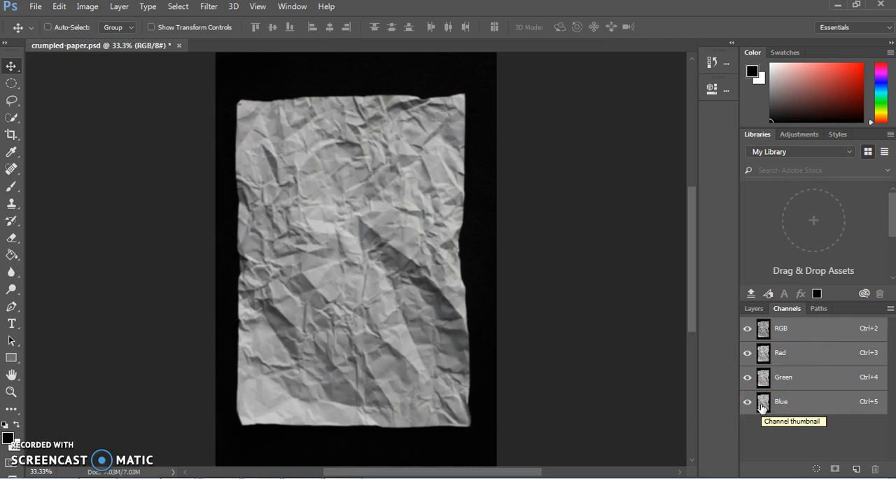
pyautogui.click(783, 376)
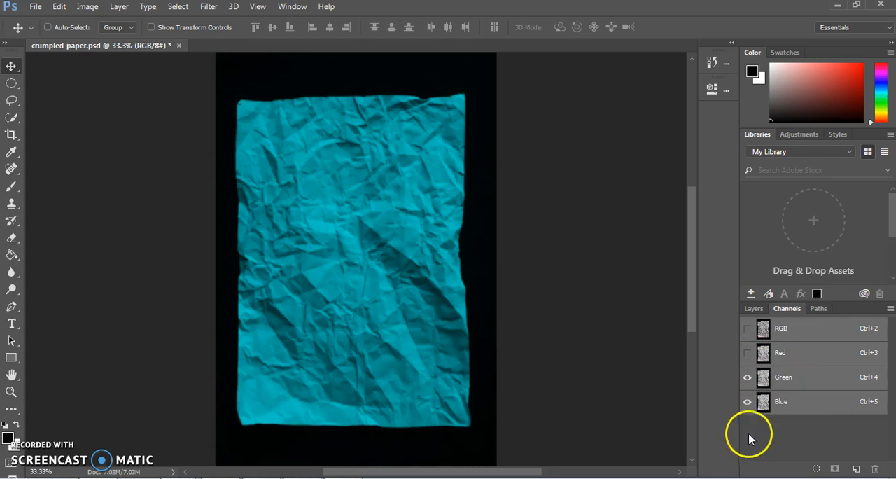
pyautogui.click(747, 402)
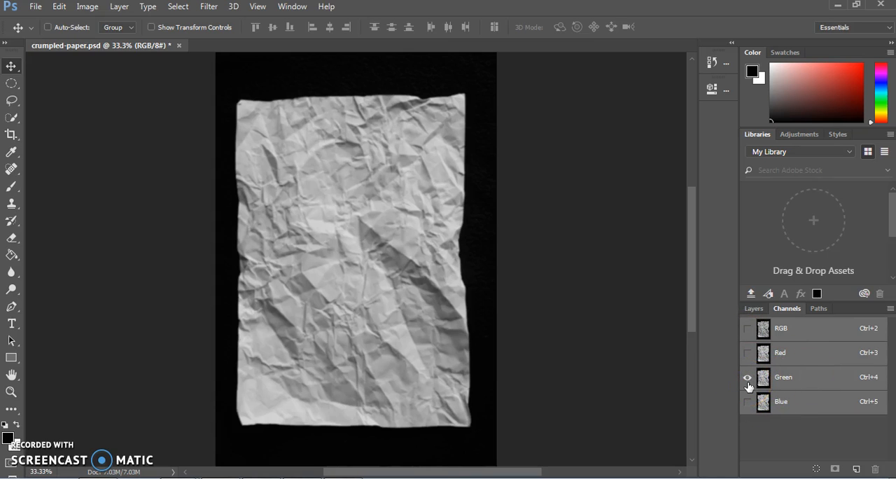
pyautogui.moveTo(748, 377)
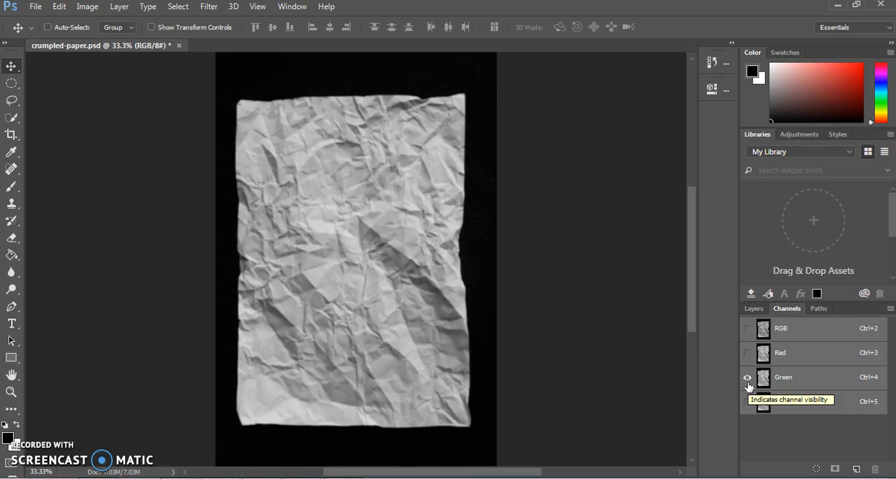
pyautogui.click(87, 6)
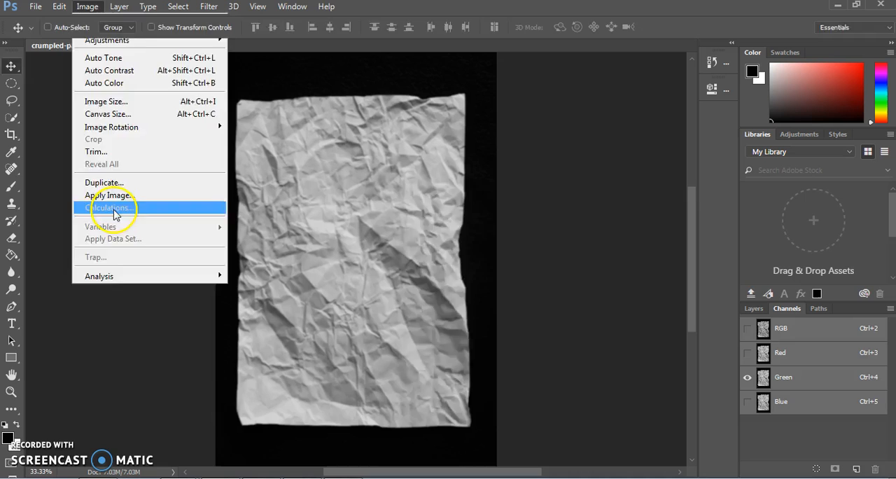
# Run Calculations with Green as both sources, Normal blending, output to a new document
pyautogui.click(108, 208)
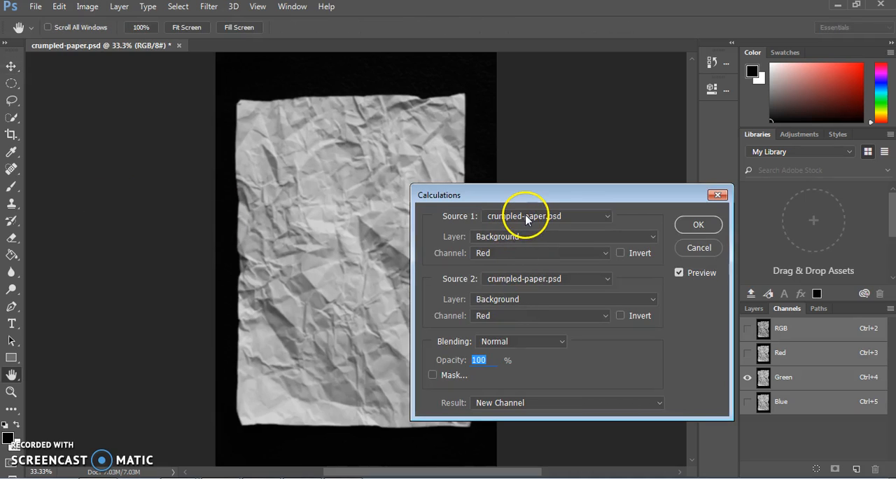
pyautogui.moveTo(527, 257)
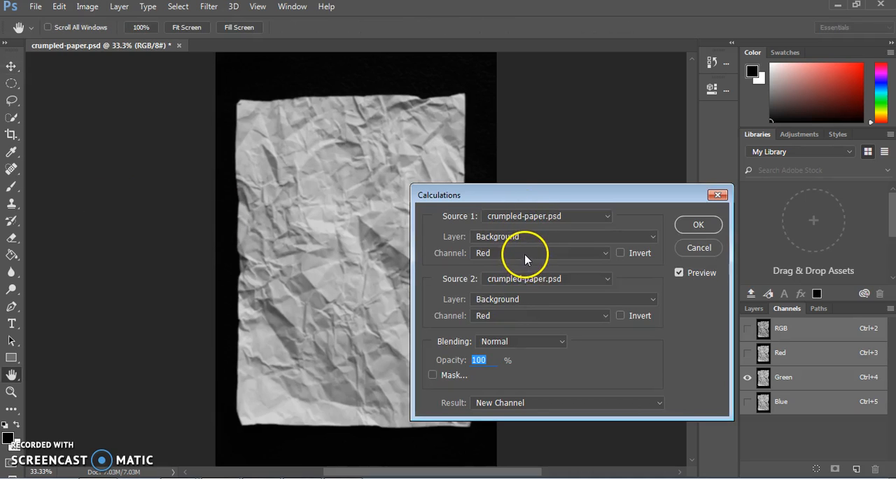
pyautogui.click(540, 253)
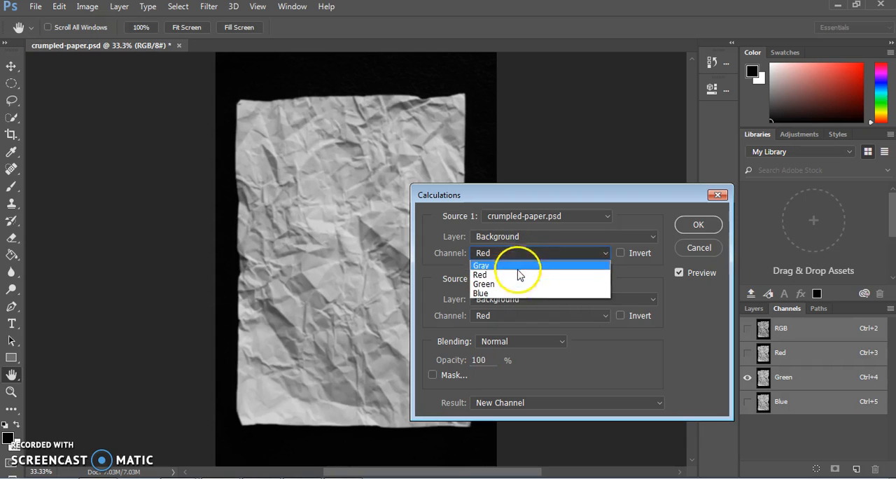
pyautogui.click(484, 283)
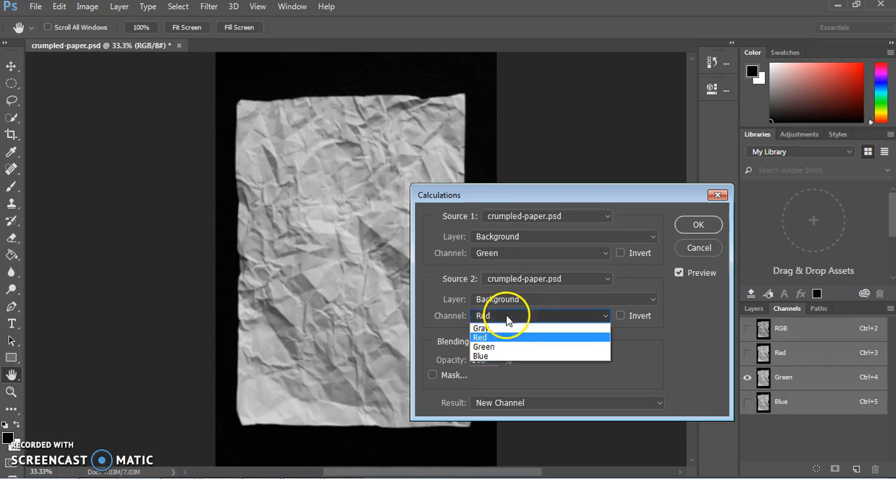
pyautogui.click(483, 347)
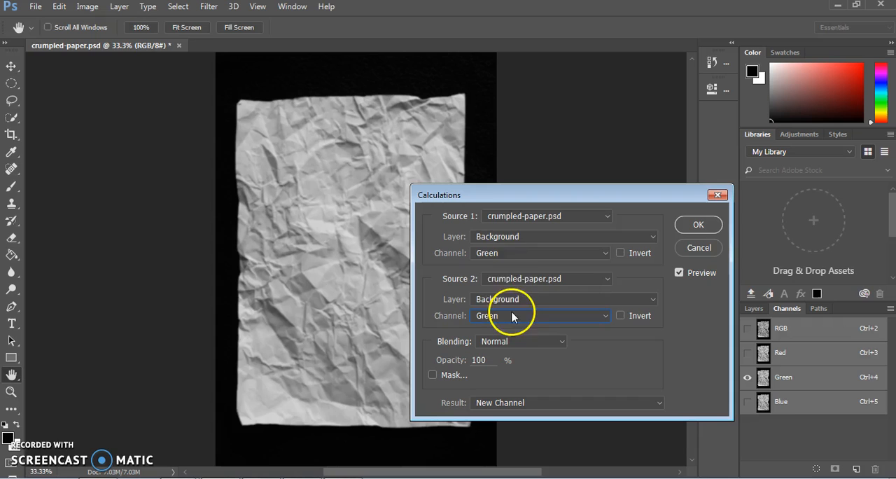
pyautogui.moveTo(502, 354)
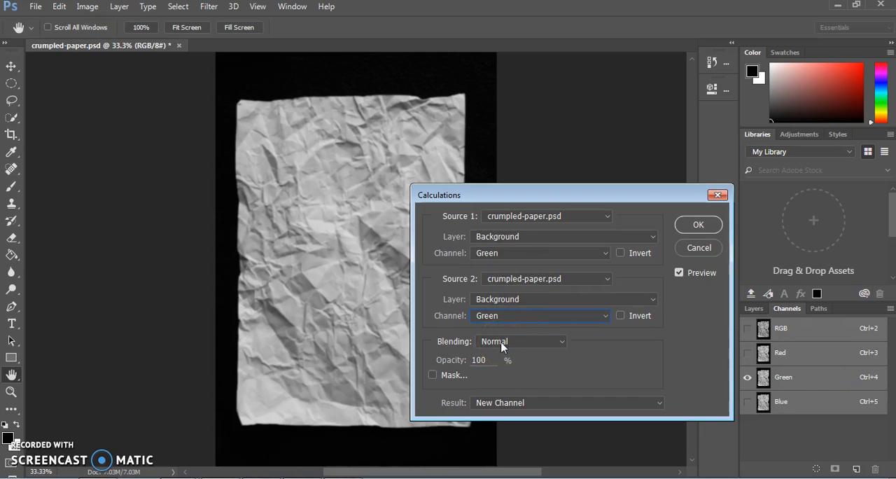
pyautogui.click(522, 341)
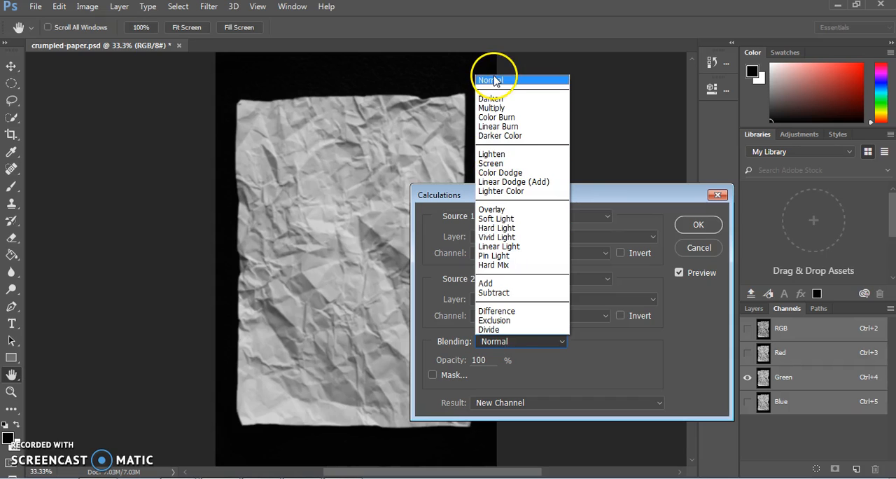
pyautogui.click(485, 79)
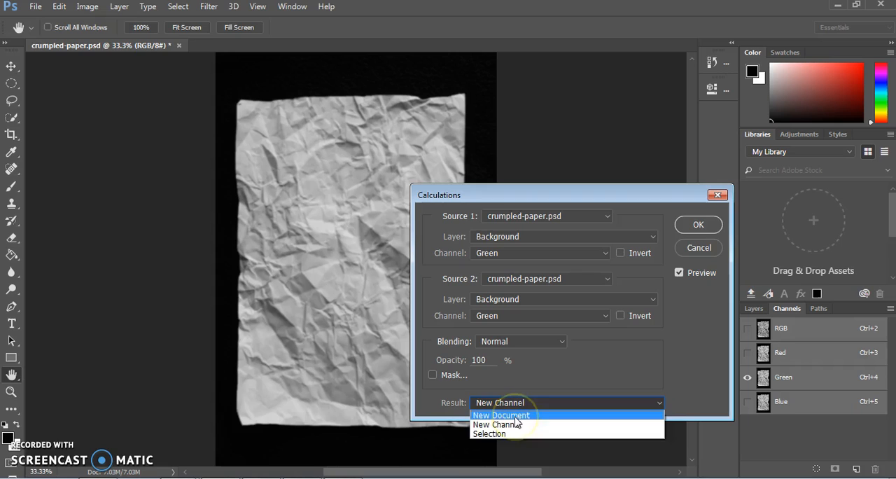
pyautogui.click(502, 414)
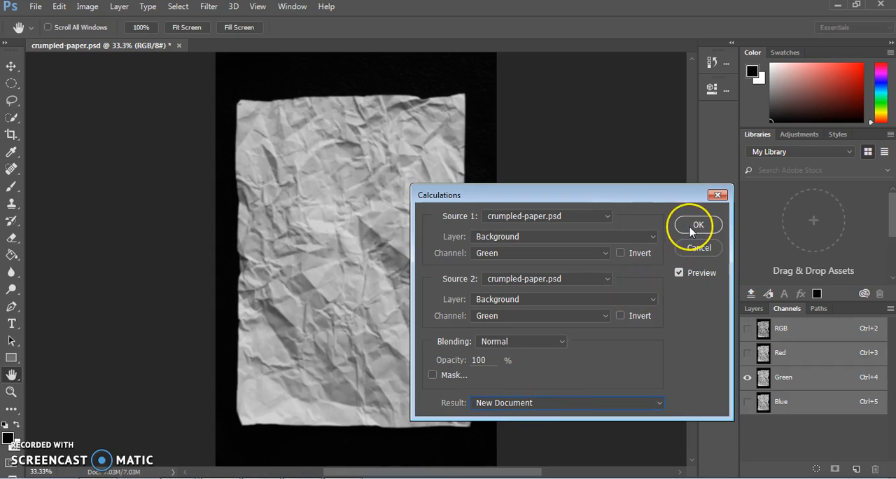
pyautogui.click(697, 225)
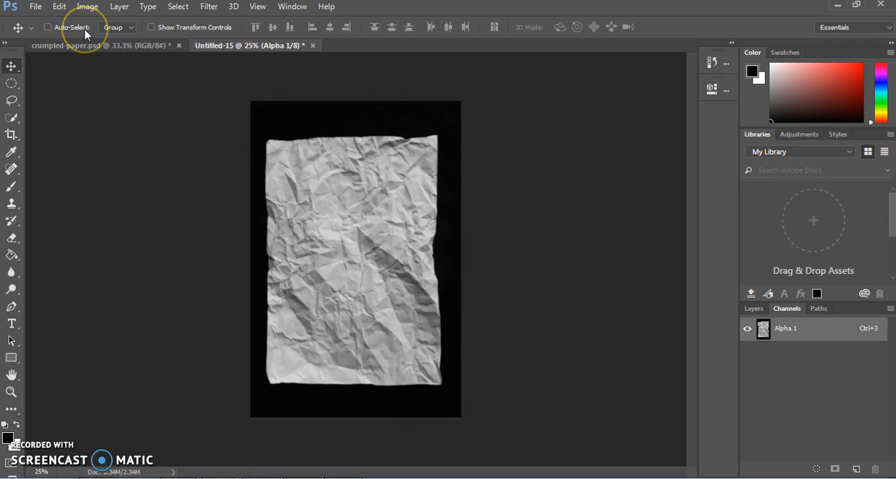
# Save the Alpha 1 document as crumpled-paper-DISPLACEMENT.psd
pyautogui.click(35, 6)
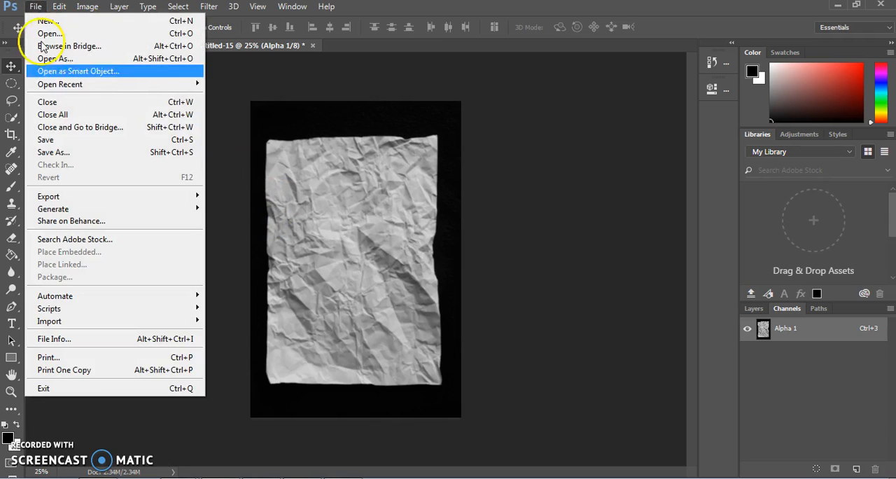
pyautogui.click(52, 152)
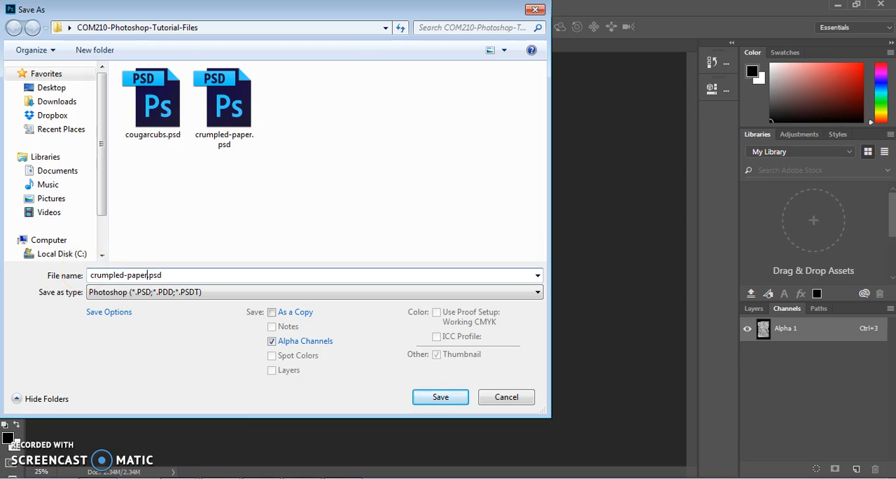
pyautogui.write('-DISPL')
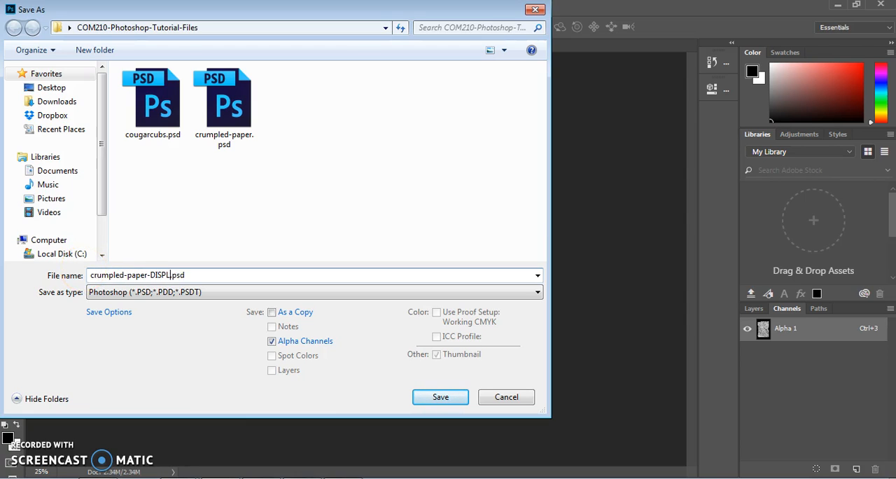
pyautogui.write('ACEMENT')
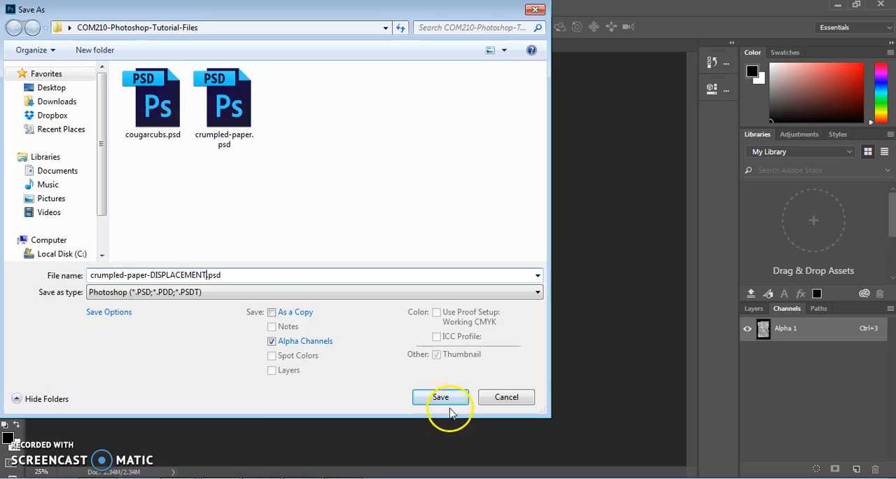
pyautogui.click(440, 397)
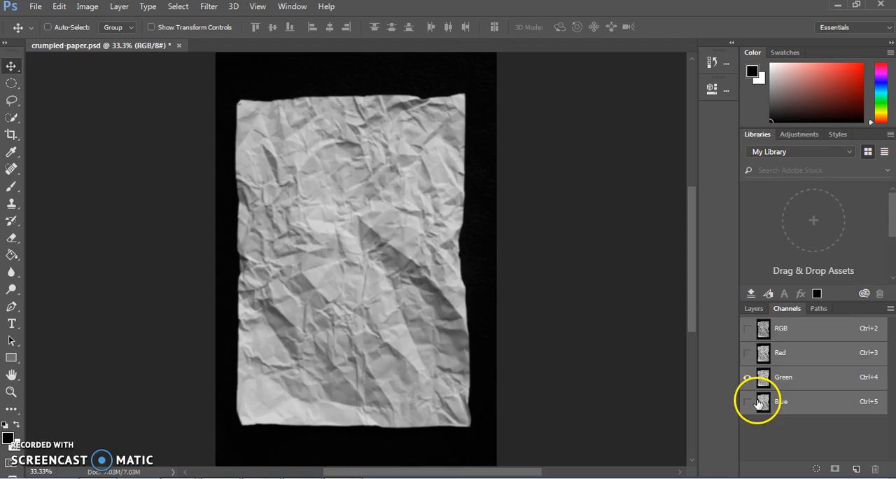
# Turn all colour channels back on and convert the Background into Layer 0
pyautogui.click(754, 308)
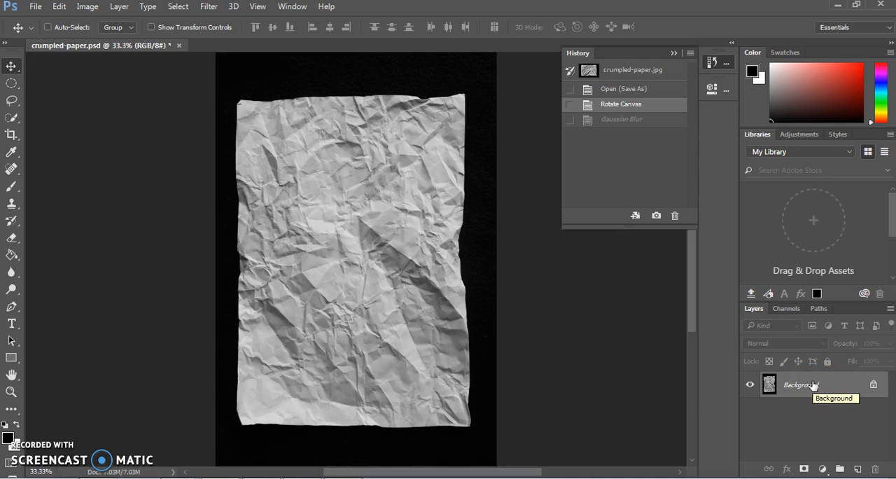
pyautogui.rightClick(800, 384)
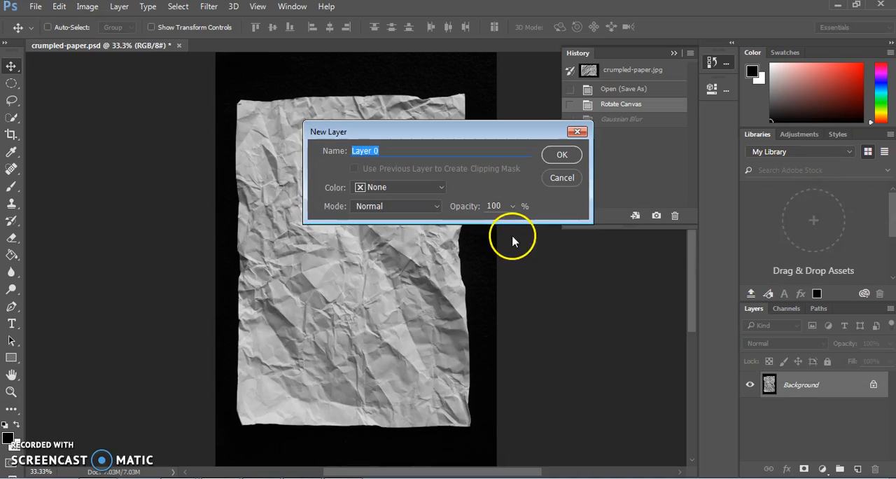
pyautogui.click(561, 155)
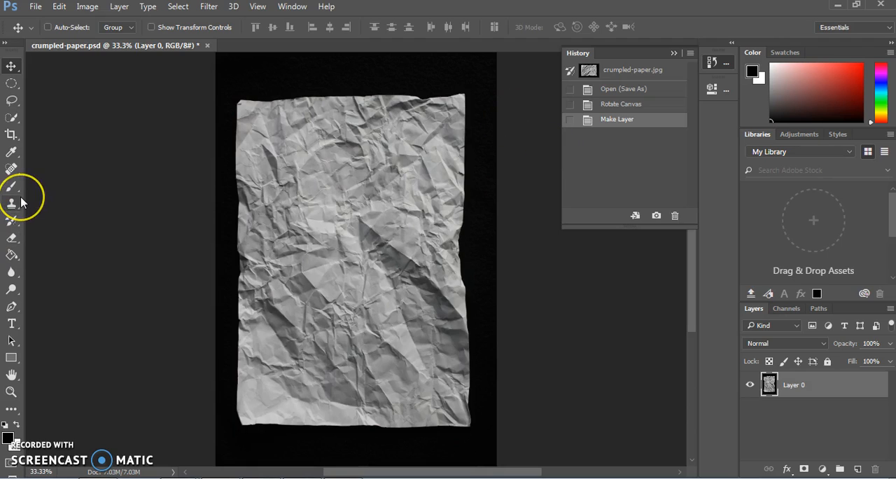
pyautogui.moveTo(11, 256)
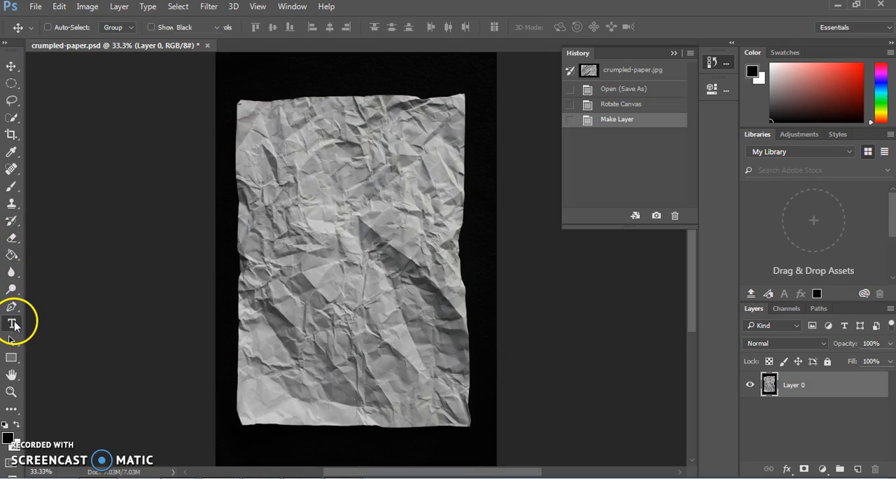
# Type DESIGN at 60 pt and move it near the top centre of the paper
pyautogui.click(12, 323)
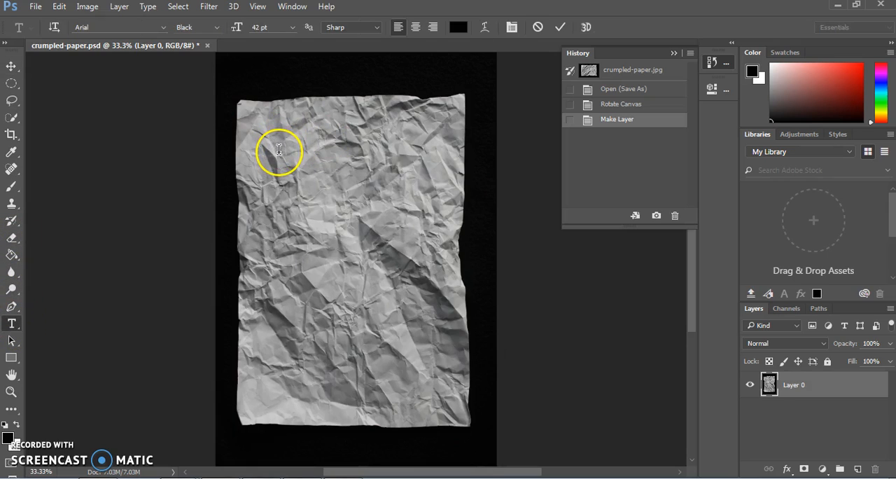
pyautogui.write('D')
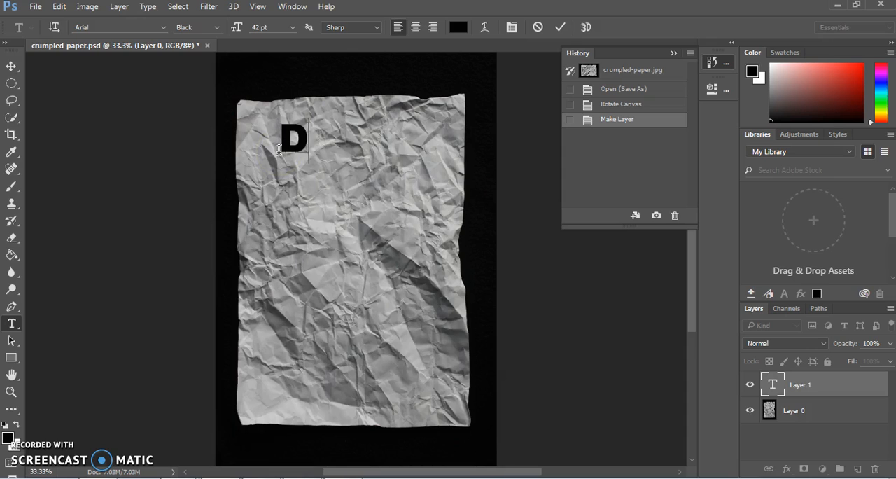
pyautogui.write('ESIGN')
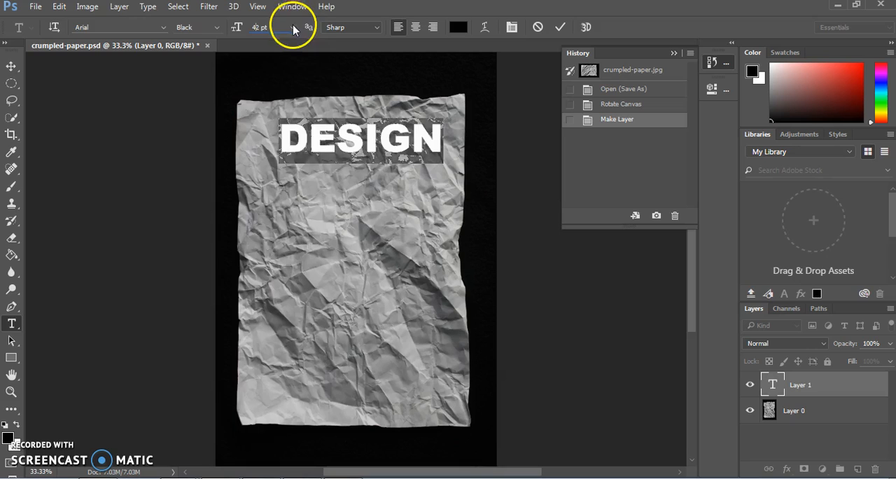
pyautogui.click(292, 27)
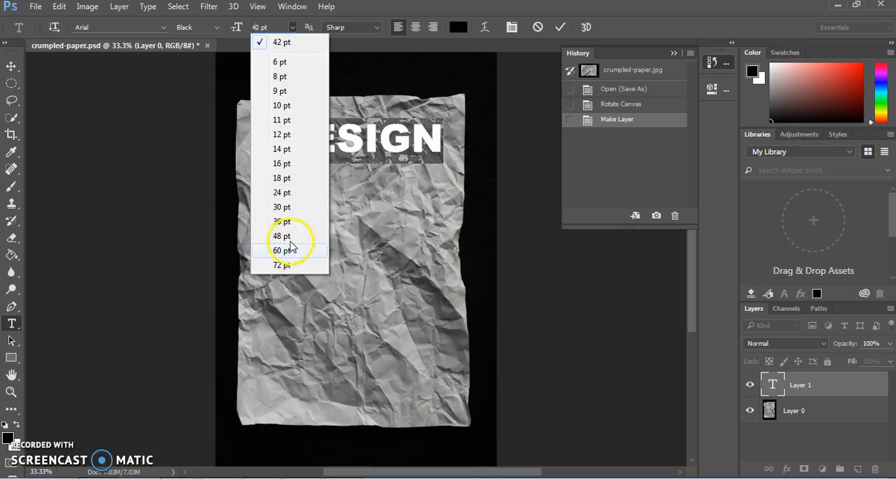
pyautogui.click(281, 236)
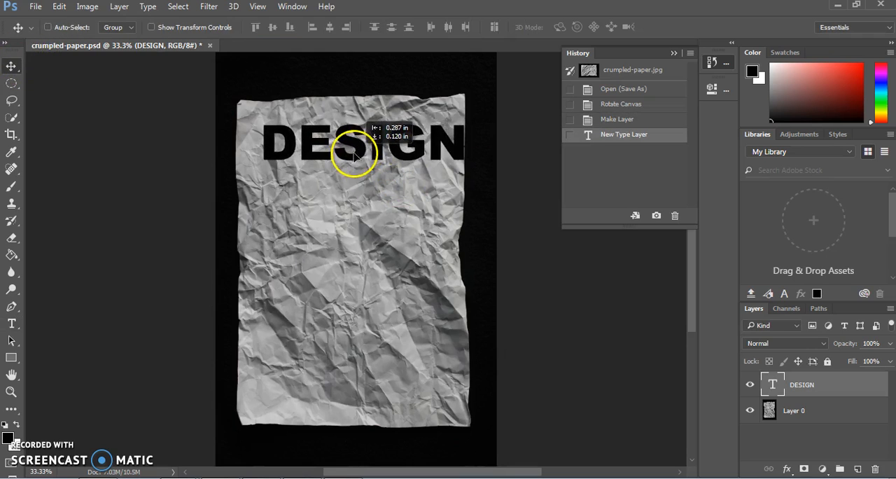
pyautogui.moveTo(357, 151); pyautogui.dragTo(350, 140)
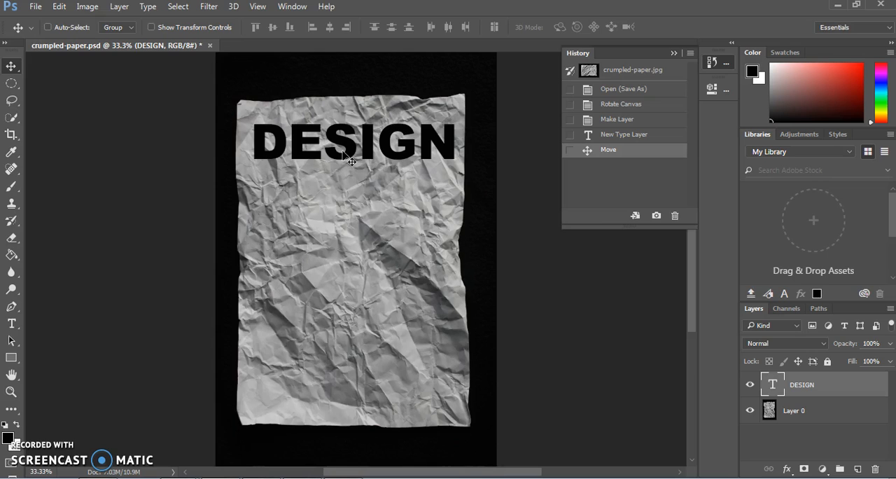
pyautogui.moveTo(349, 158)
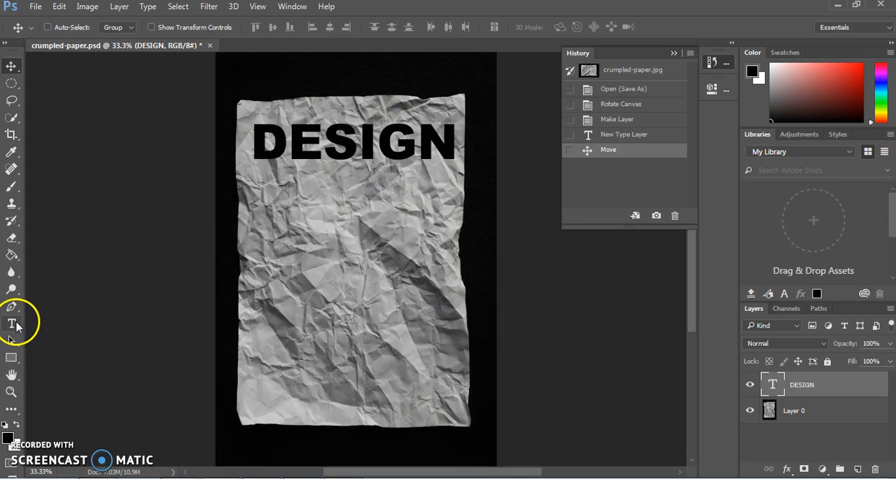
# Select the DESIGN text and set its colour to a vivid, saturated blue
pyautogui.click(11, 323)
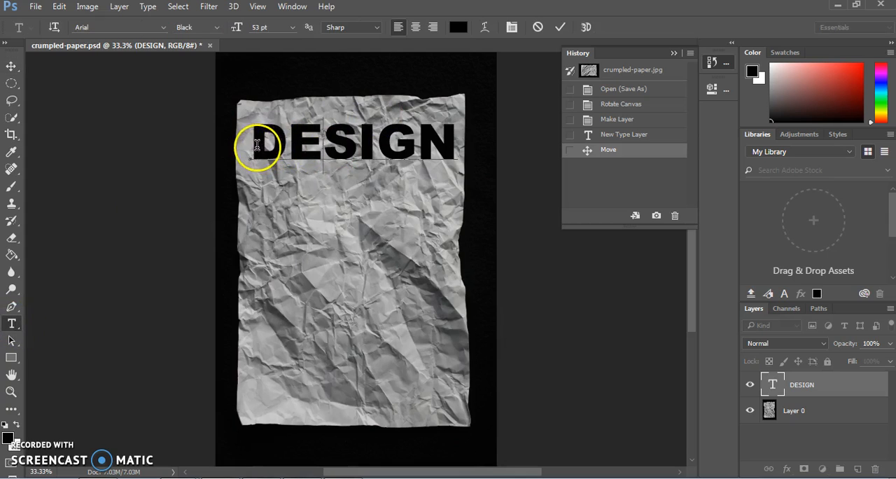
pyautogui.click(459, 27)
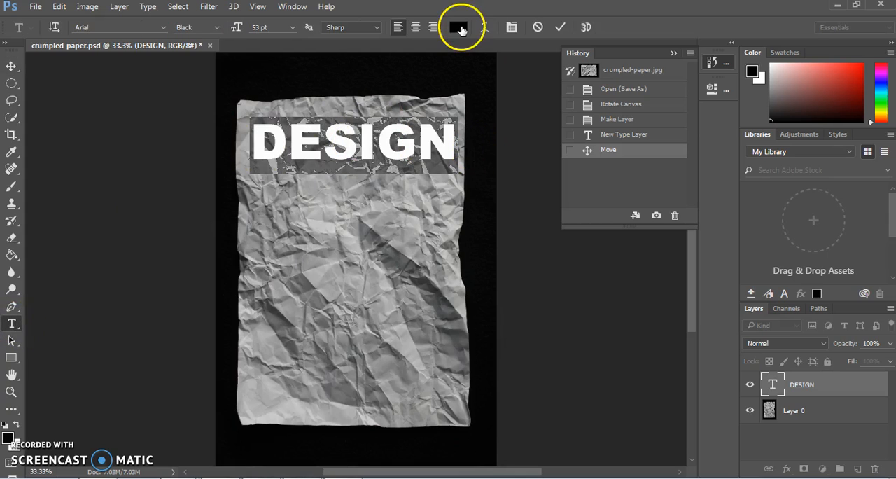
pyautogui.click(459, 26)
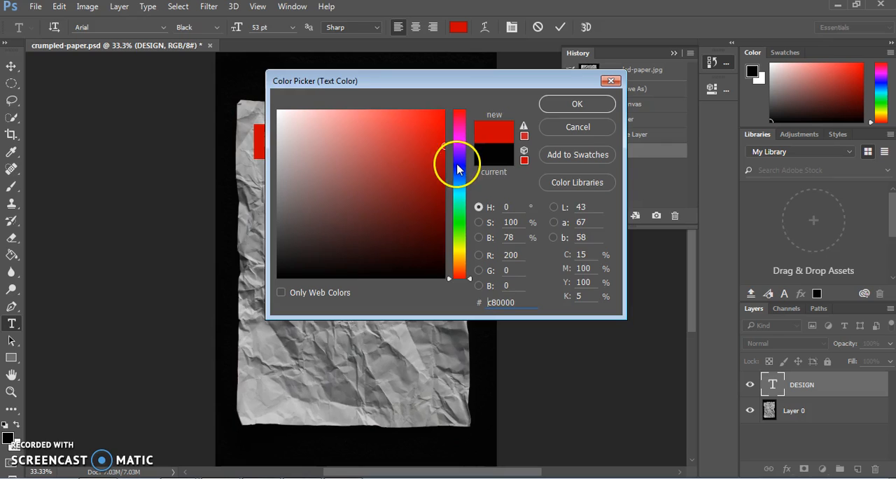
pyautogui.click(459, 122)
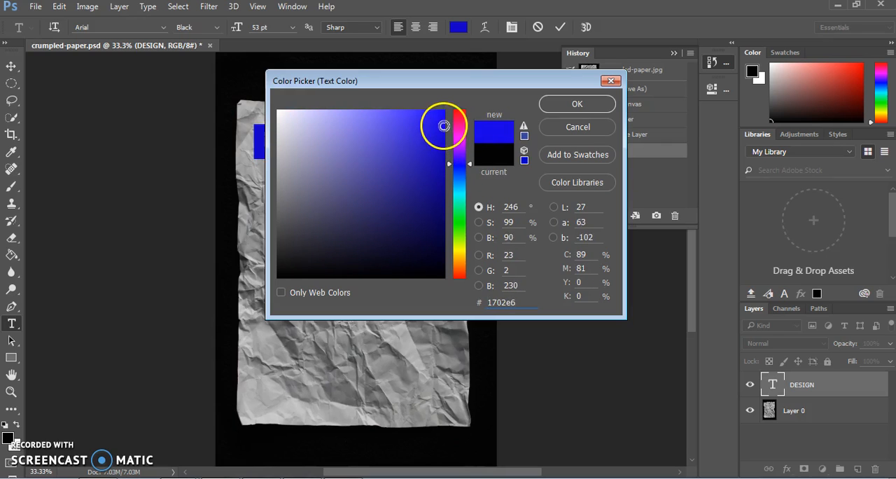
pyautogui.click(577, 103)
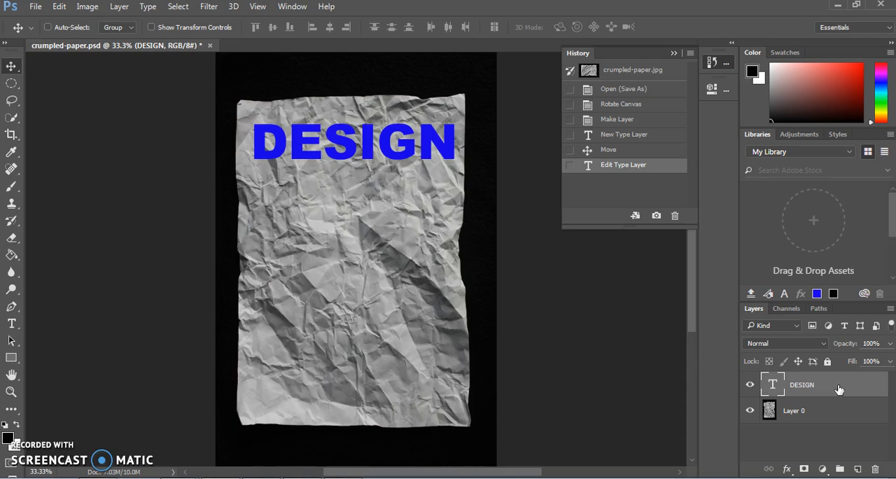
pyautogui.moveTo(833, 389)
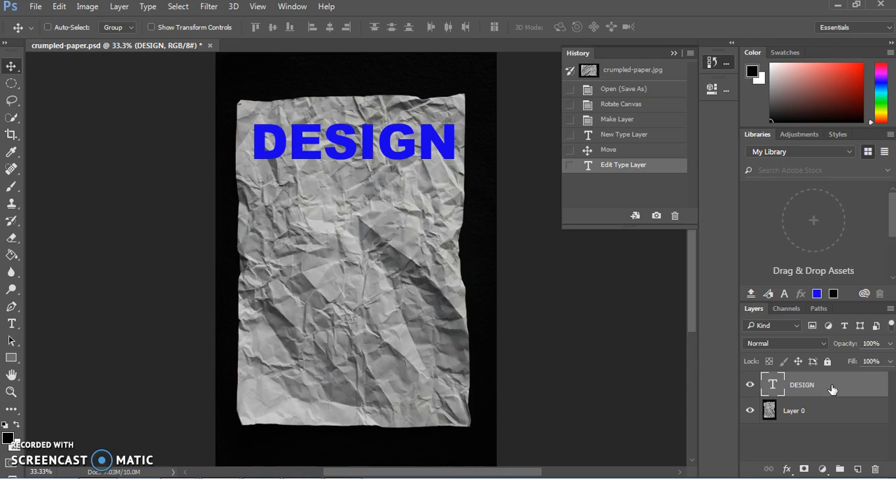
# Warp the DESIGN heading with the Arc style at a bend of about +18
pyautogui.rightClick(801, 384)
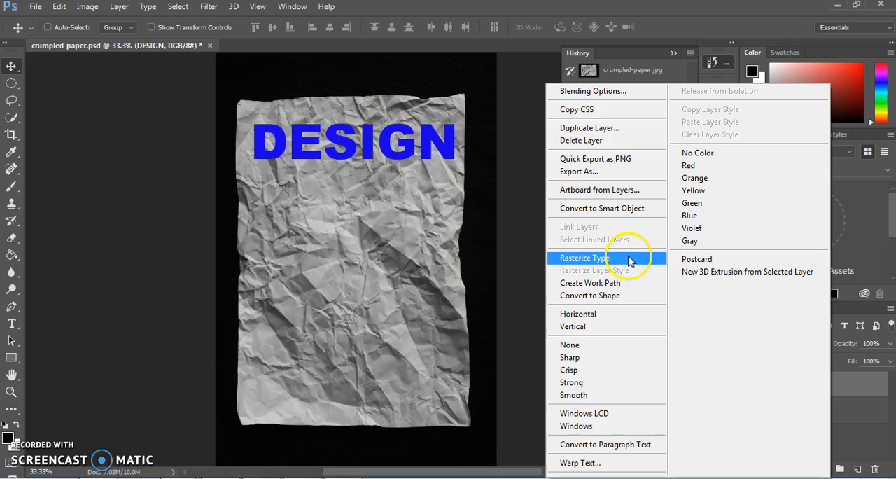
pyautogui.moveTo(580, 463)
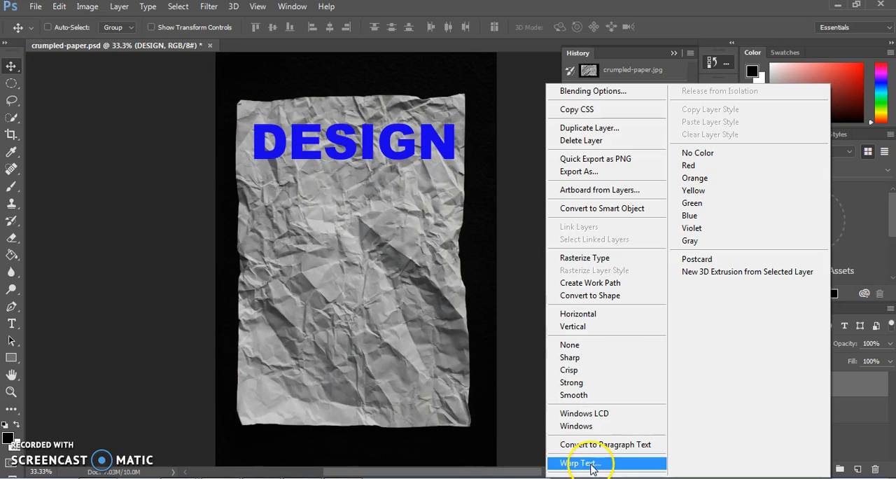
pyautogui.click(580, 463)
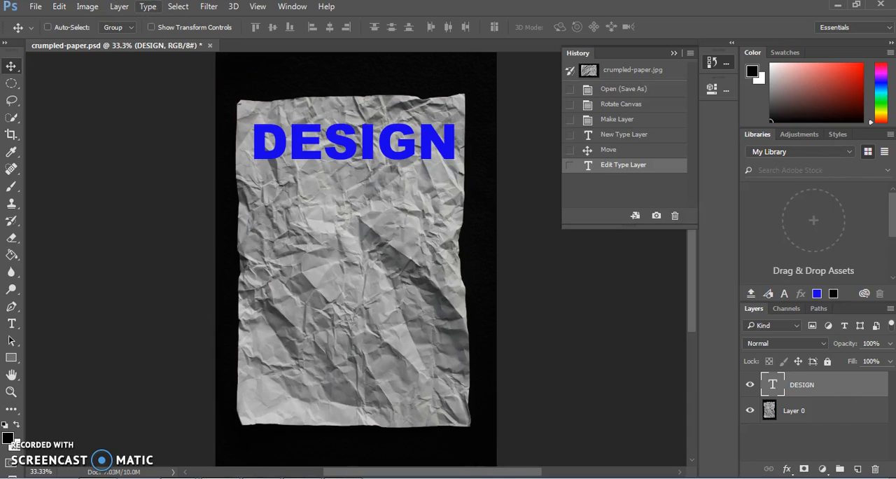
pyautogui.click(147, 6)
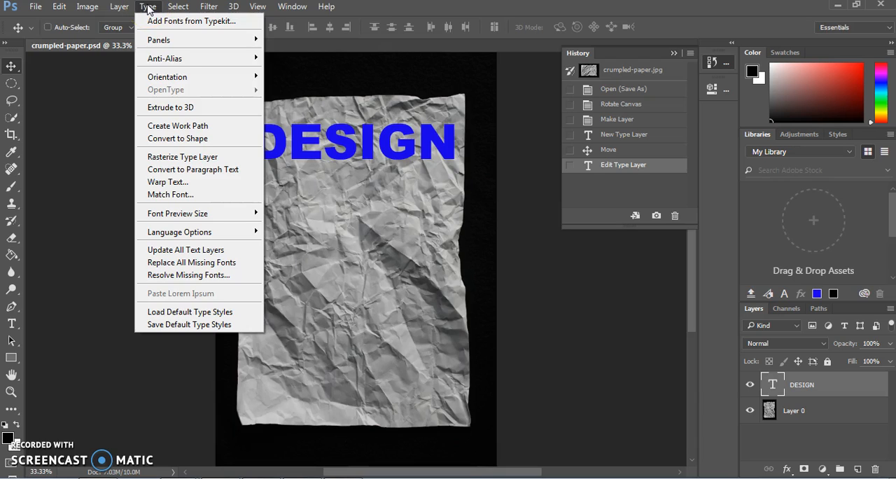
pyautogui.click(167, 182)
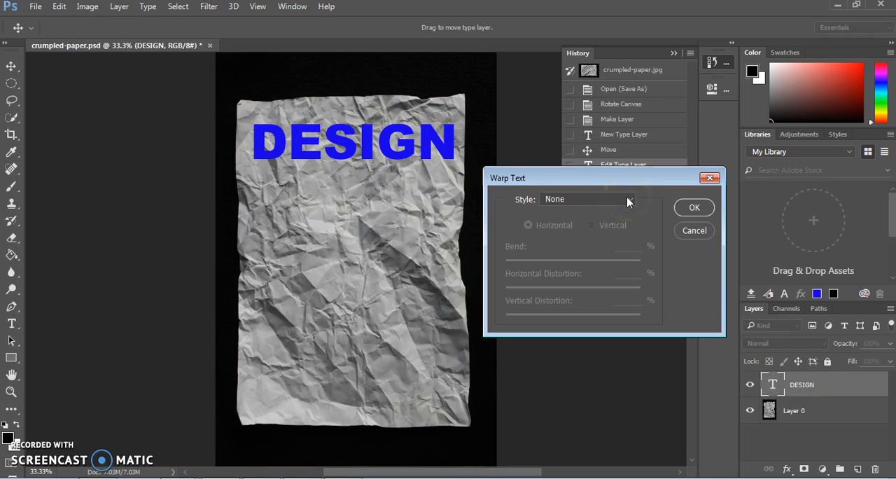
pyautogui.click(587, 199)
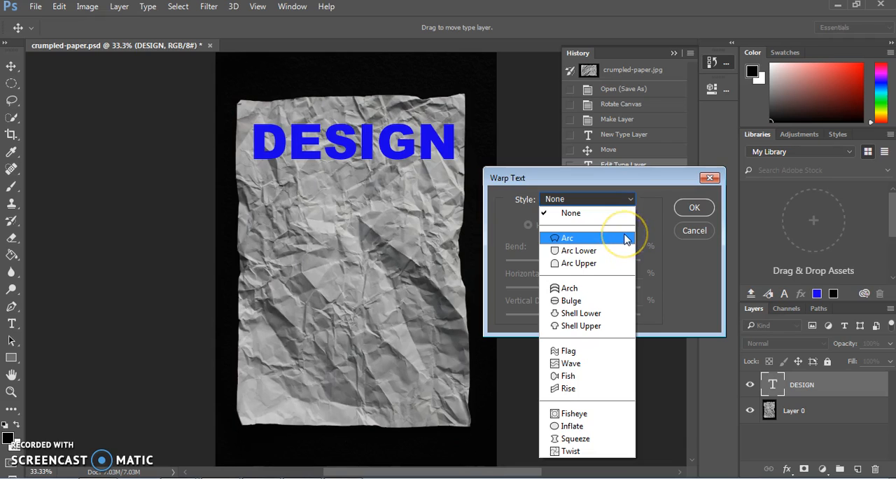
pyautogui.click(567, 237)
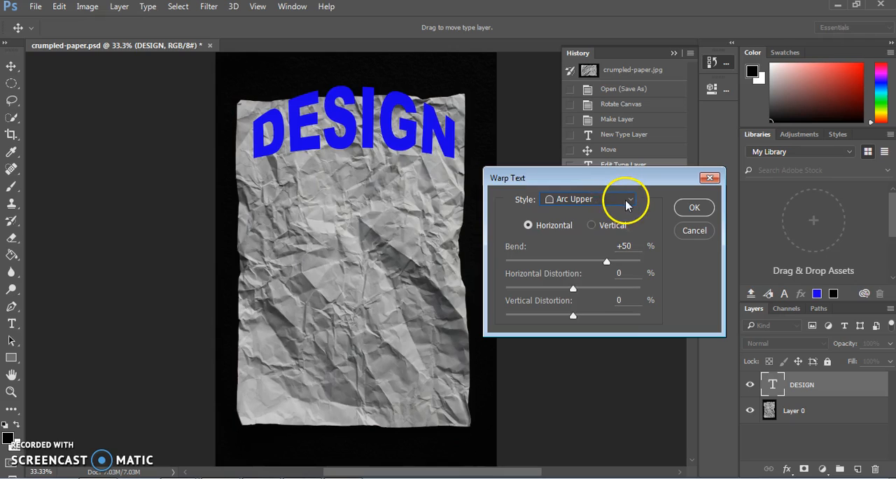
pyautogui.click(628, 199)
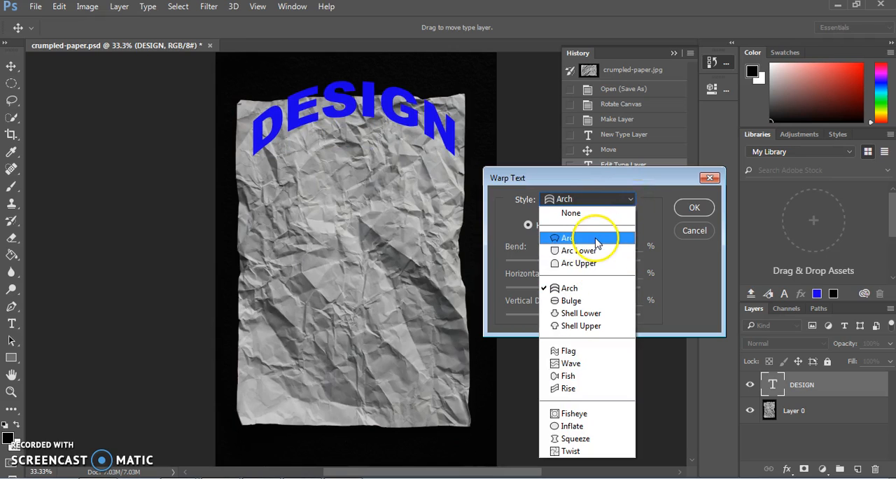
pyautogui.click(569, 237)
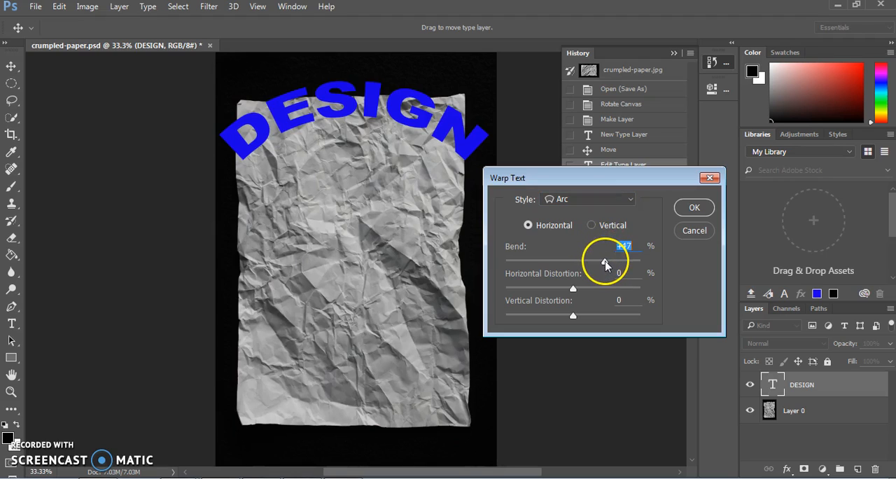
pyautogui.moveTo(606, 263); pyautogui.dragTo(590, 263)
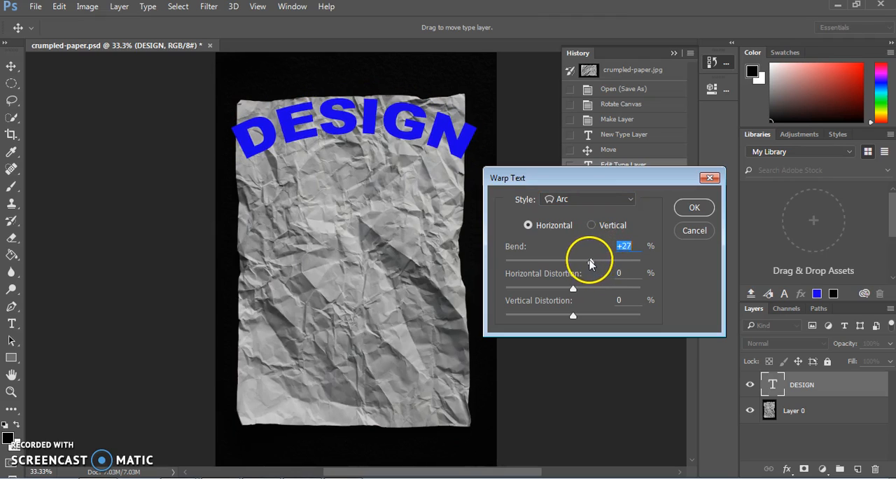
pyautogui.moveTo(591, 261); pyautogui.dragTo(573, 260)
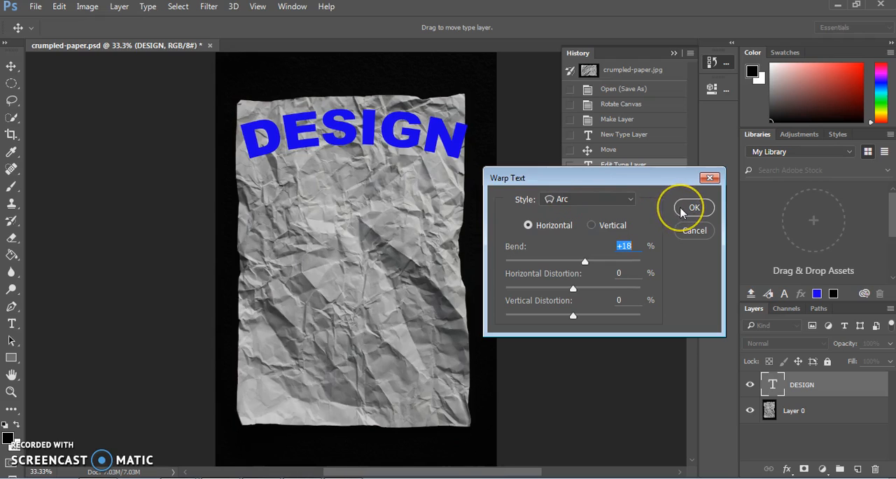
pyautogui.click(693, 207)
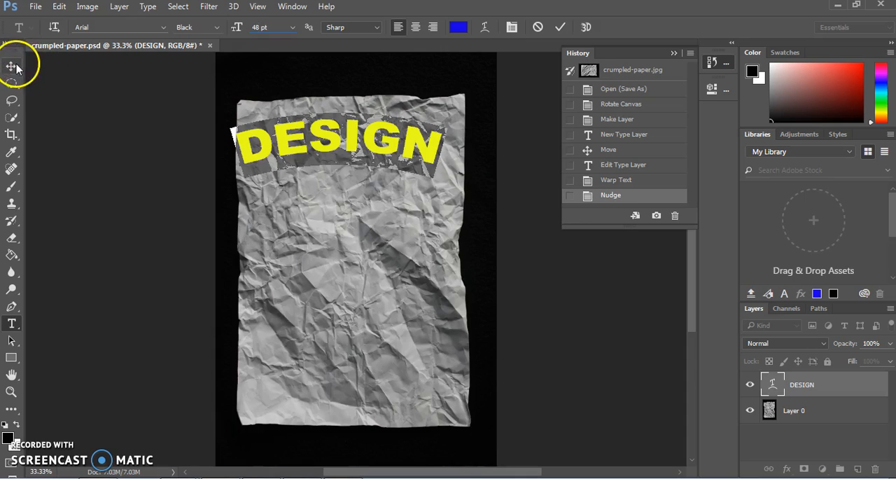
# Nudge the arched DESIGN into place and add pink 'is iterative' text beneath it
pyautogui.click(11, 66)
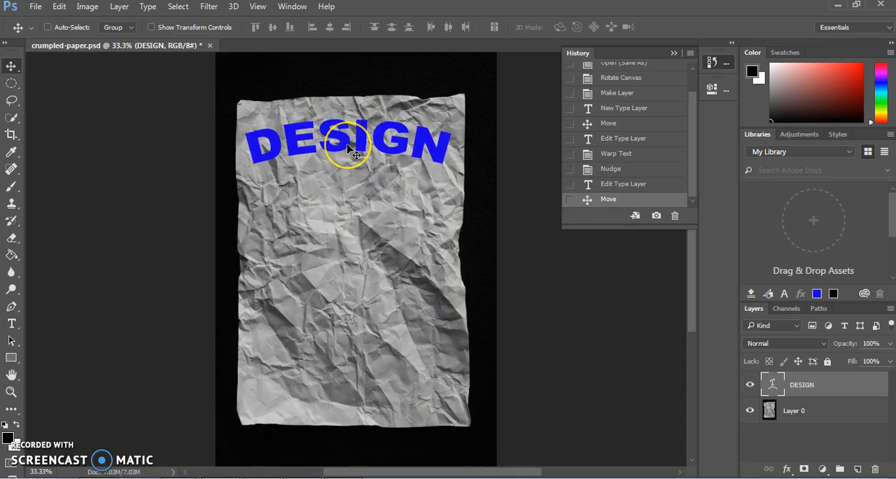
pyautogui.moveTo(350, 144); pyautogui.dragTo(353, 140)
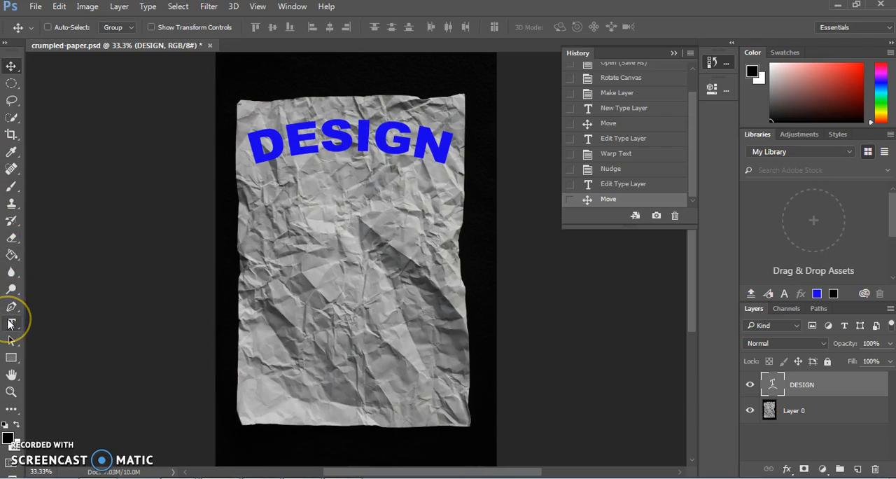
pyautogui.click(12, 323)
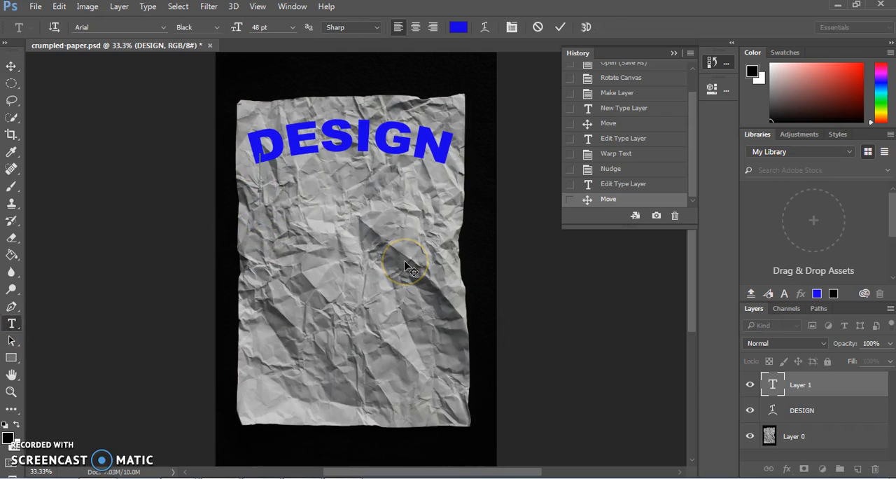
pyautogui.write('is iterative')
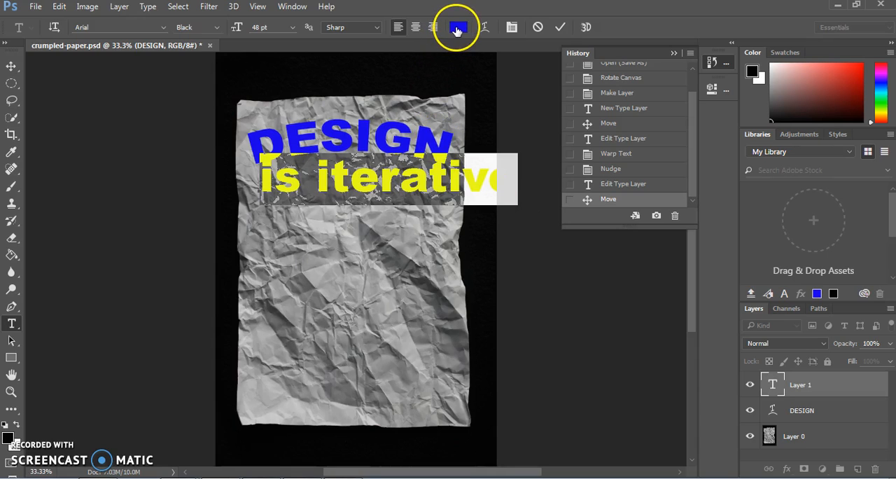
pyautogui.click(281, 27)
pyautogui.write('36')
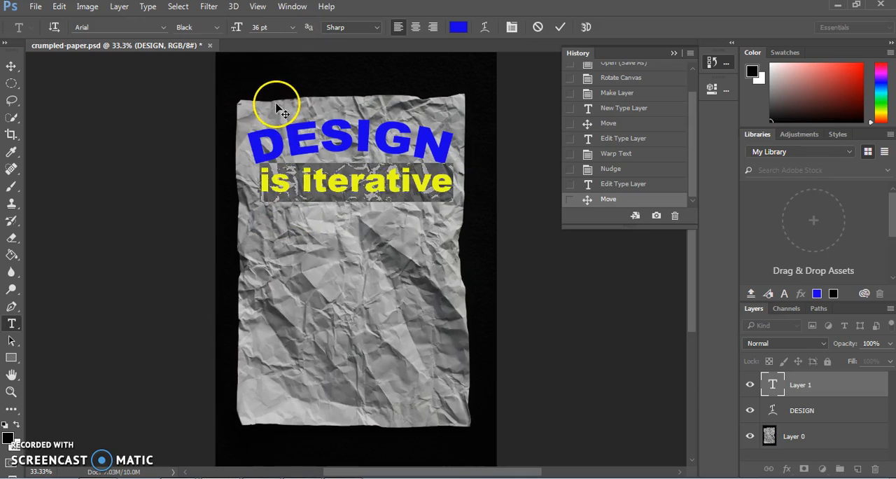
pyautogui.moveTo(11, 67)
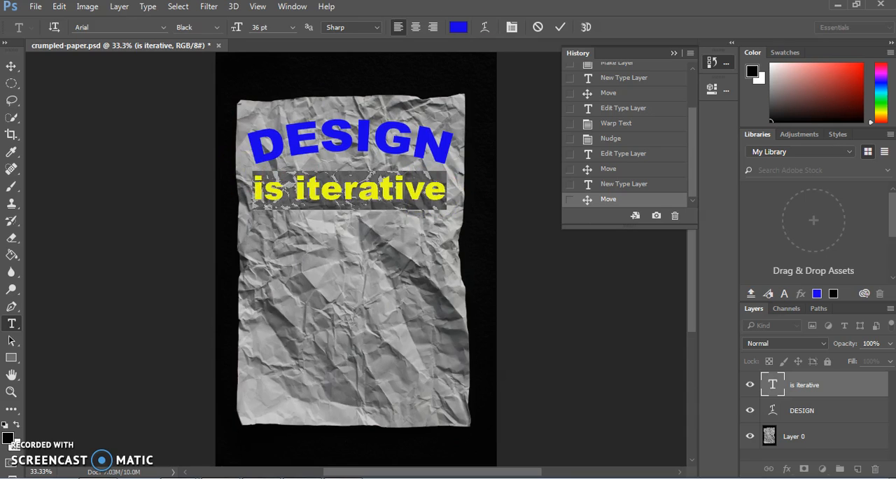
pyautogui.click(458, 26)
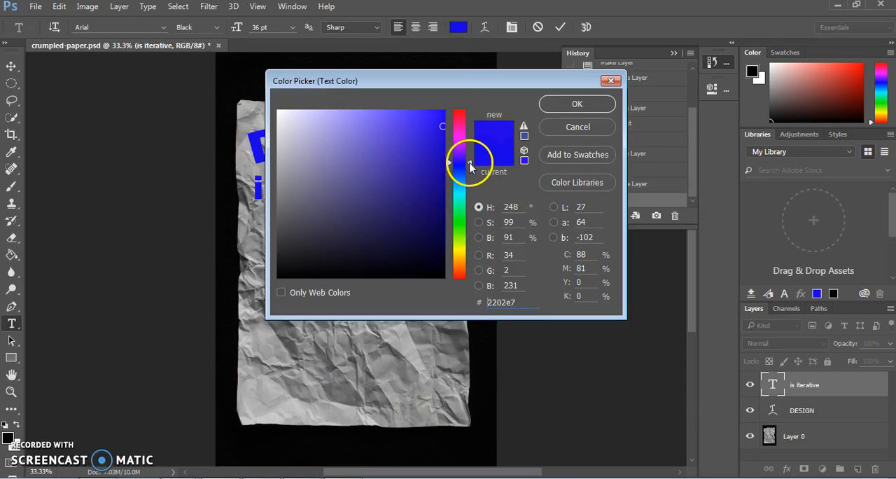
pyautogui.moveTo(459, 166); pyautogui.dragTo(464, 133)
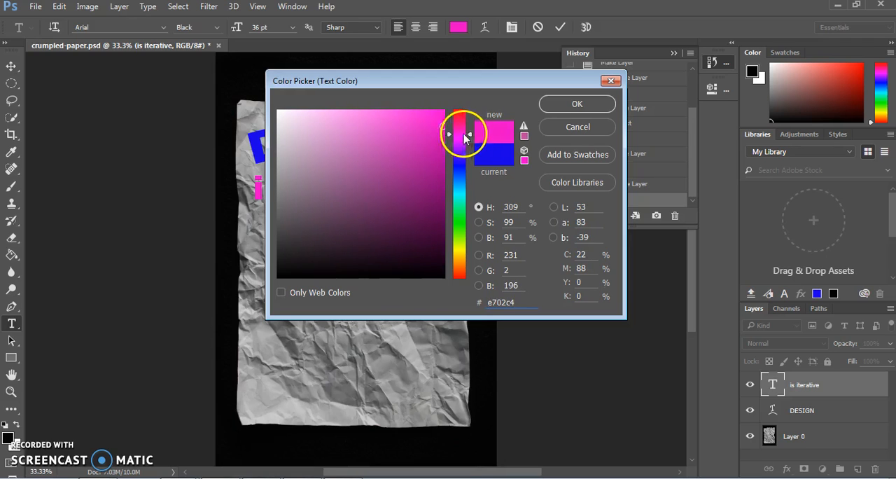
pyautogui.click(421, 149)
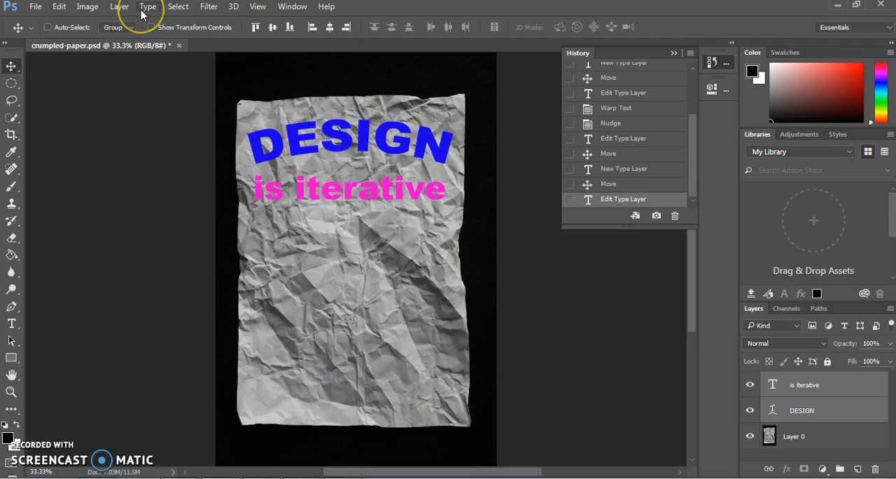
# Rasterize the DESIGN and 'is iterative' layers and merge them into one 'text' layer
pyautogui.click(148, 6)
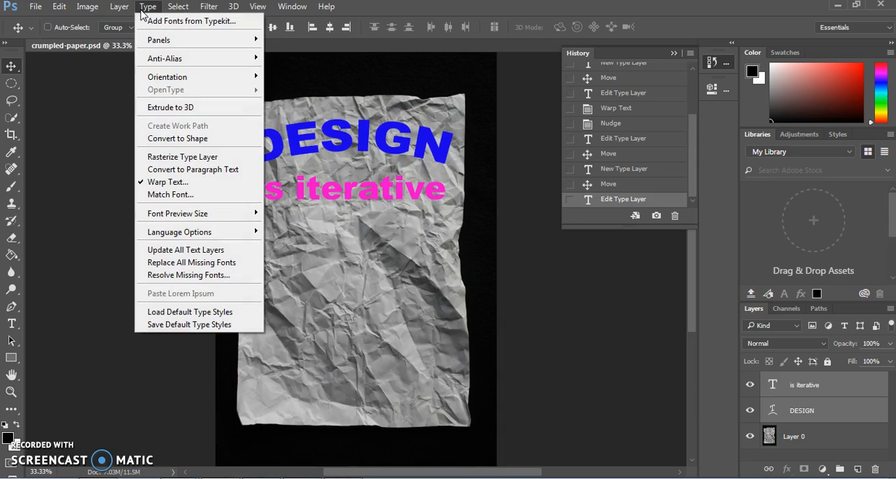
pyautogui.moveTo(182, 156)
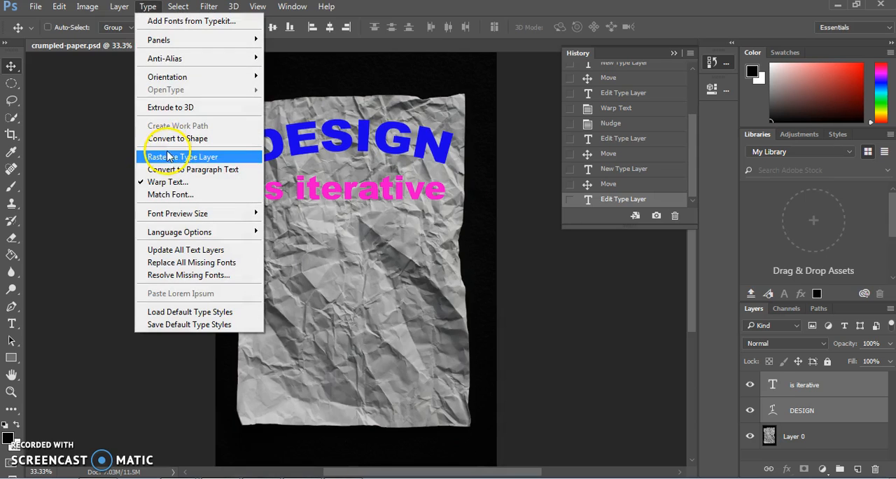
pyautogui.click(180, 156)
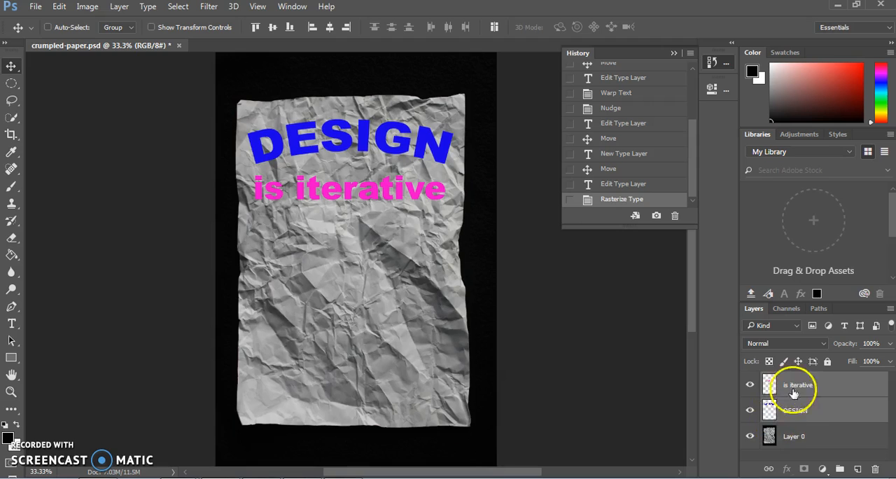
pyautogui.click(795, 410)
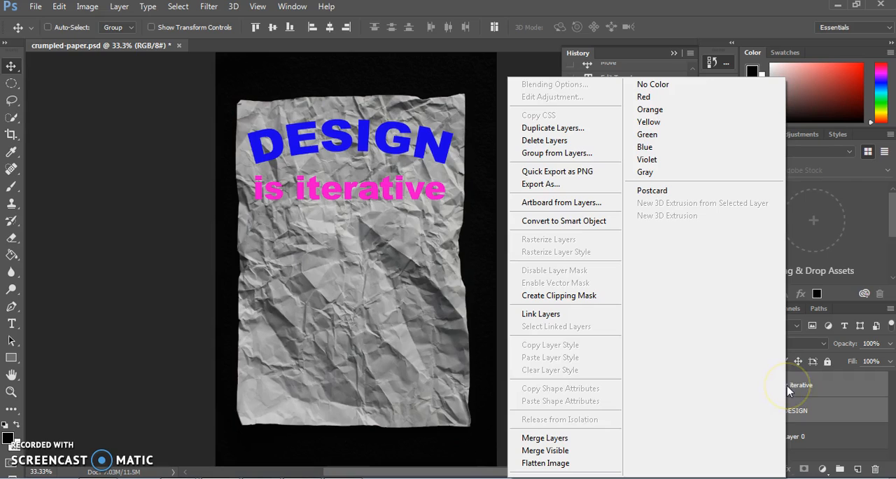
pyautogui.click(544, 437)
pyautogui.write('text')
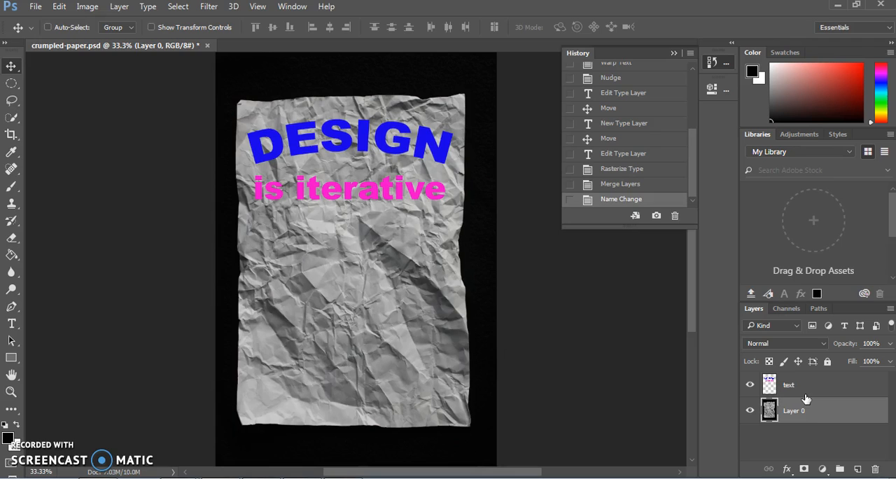
pyautogui.click(789, 385)
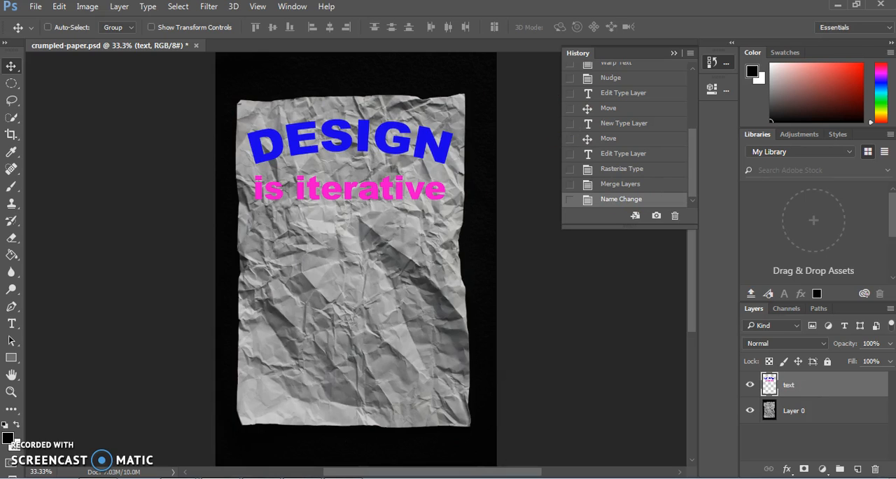
# Apply Displace at scale 10 with crumpled-paper-DISPLACEMENT.psd as the map
pyautogui.click(209, 6)
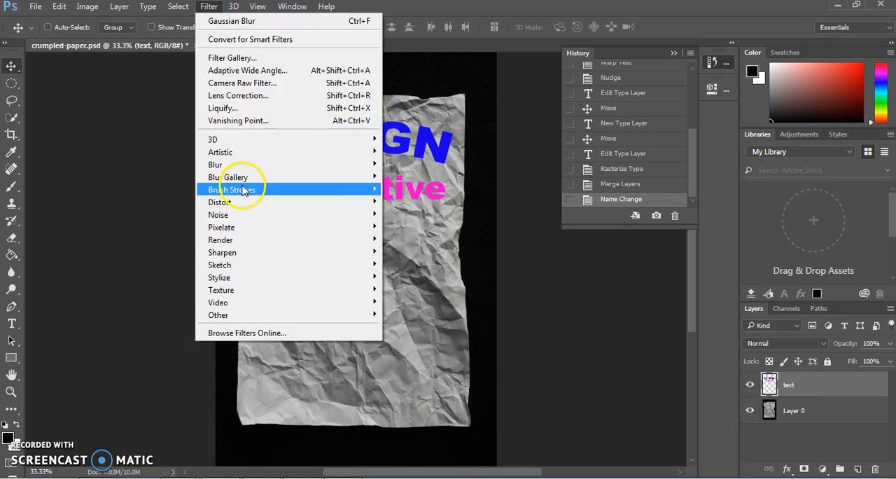
pyautogui.moveTo(220, 202)
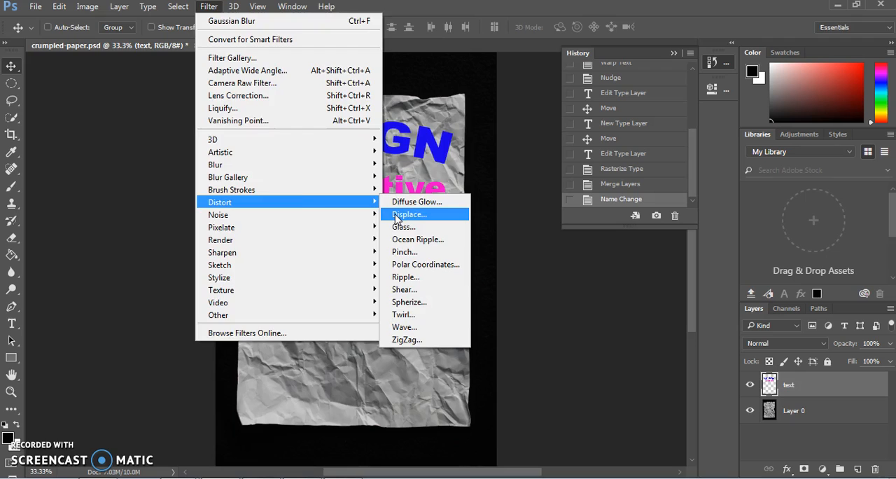
pyautogui.click(409, 214)
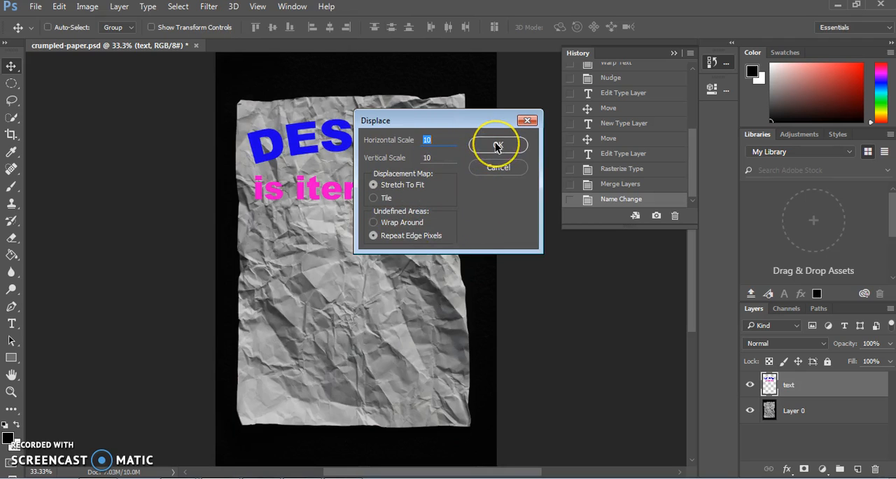
pyautogui.click(497, 143)
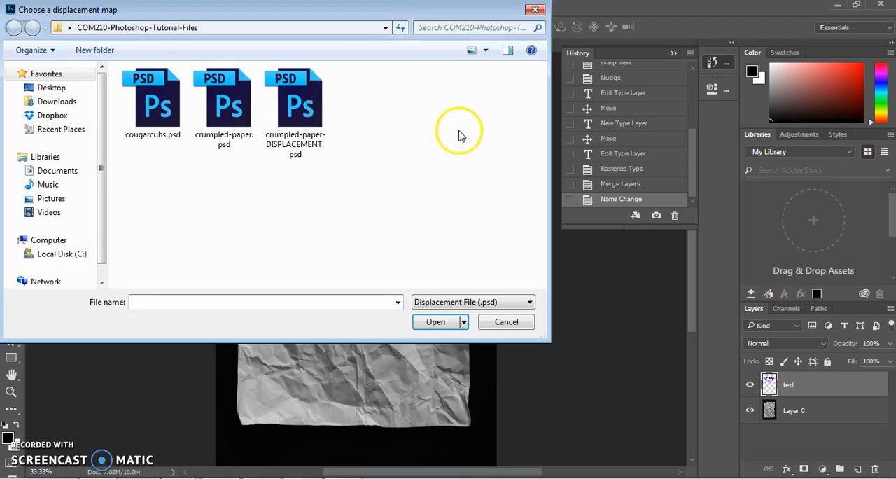
pyautogui.click(224, 101)
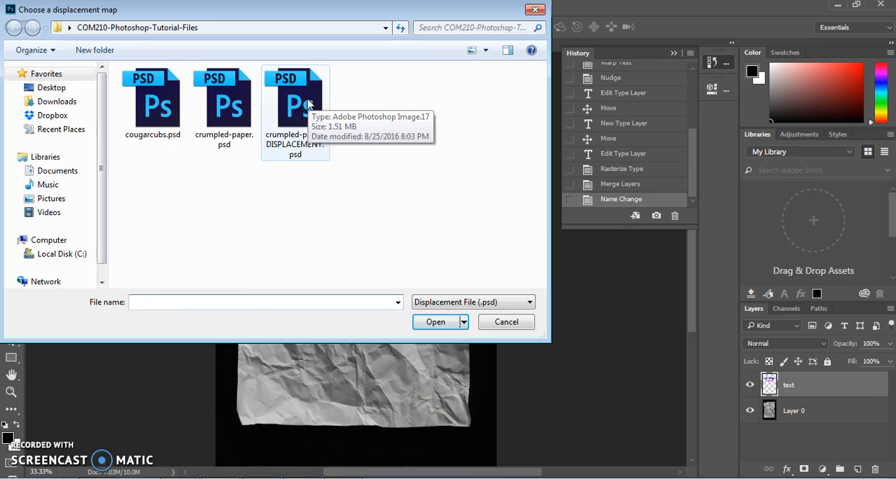
pyautogui.click(295, 98)
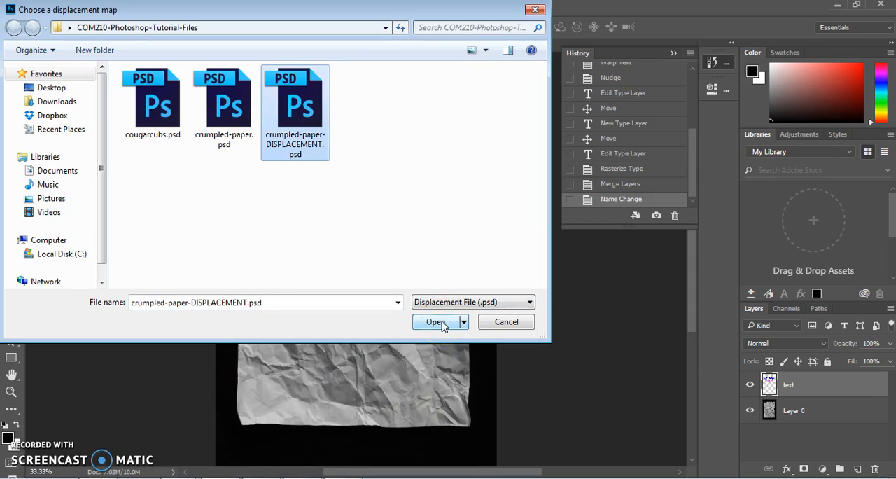
pyautogui.click(435, 321)
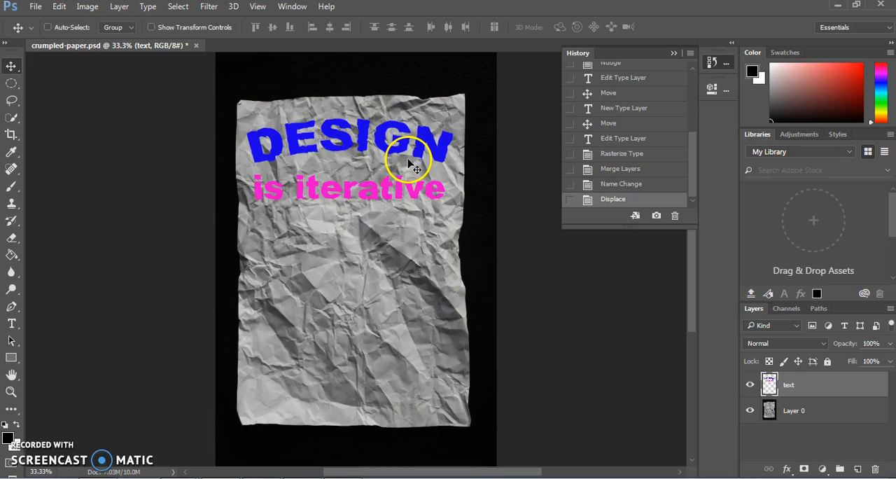
pyautogui.moveTo(336, 144)
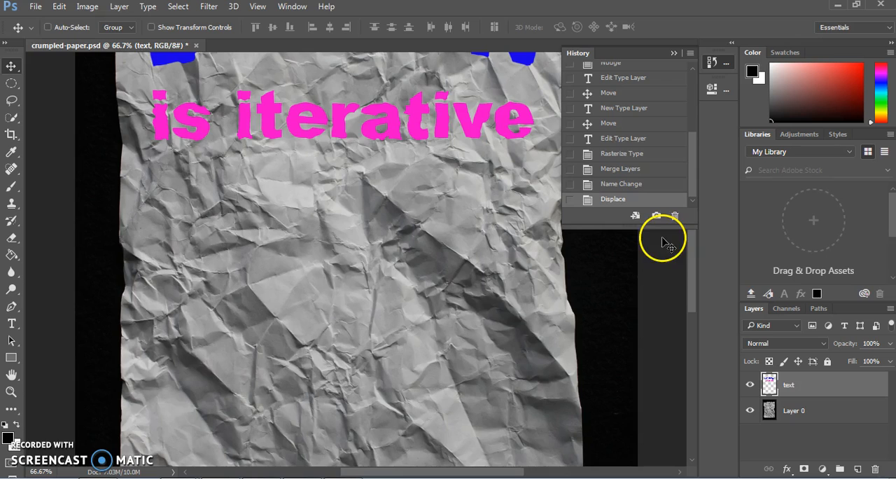
pyautogui.moveTo(697, 266)
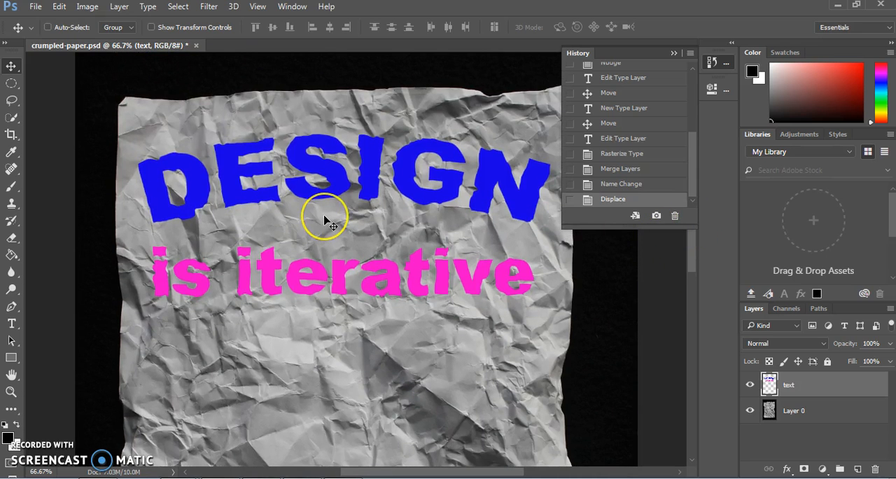
pyautogui.moveTo(486, 290)
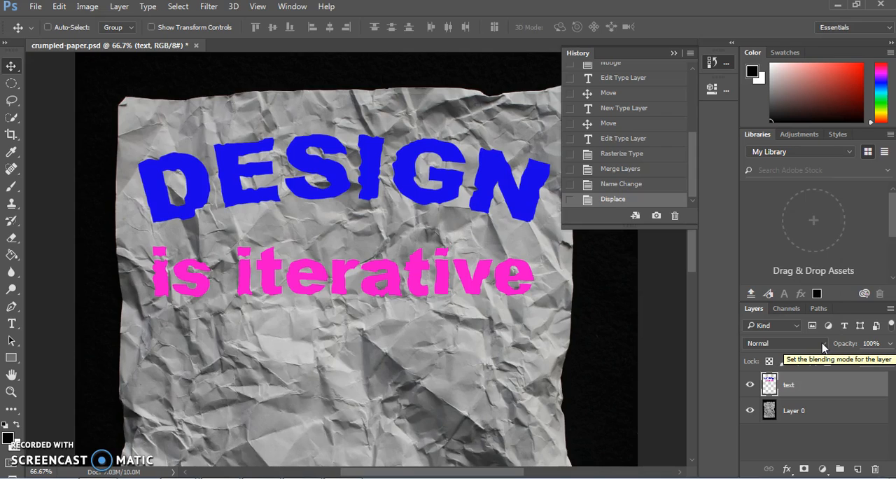
# Set the merged text layer to Multiply blend mode with 75% opacity
pyautogui.click(784, 343)
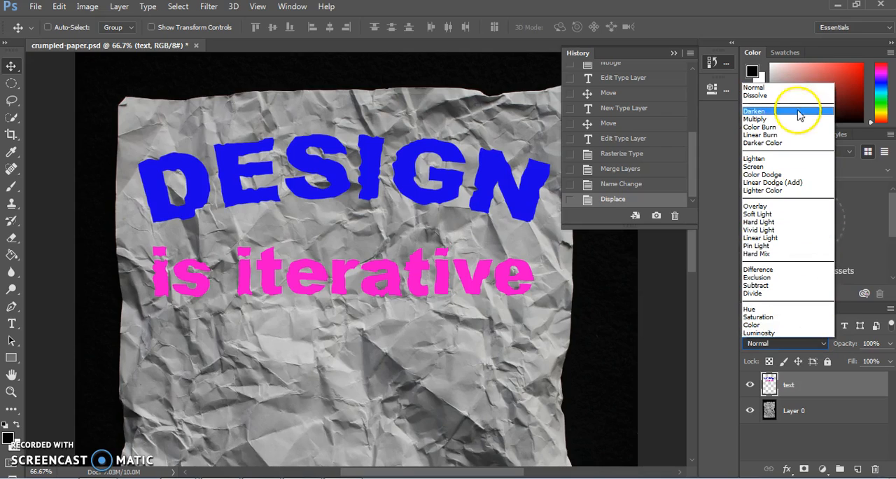
pyautogui.click(756, 118)
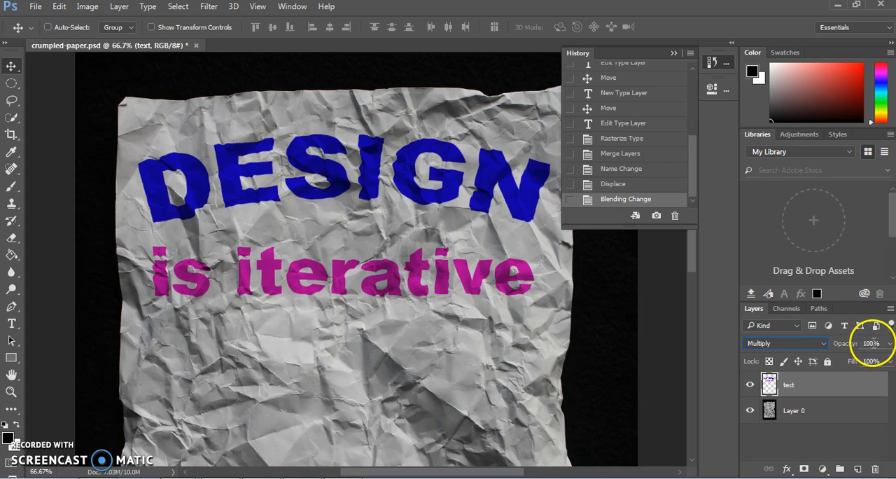
pyautogui.click(871, 343)
pyautogui.write('75')
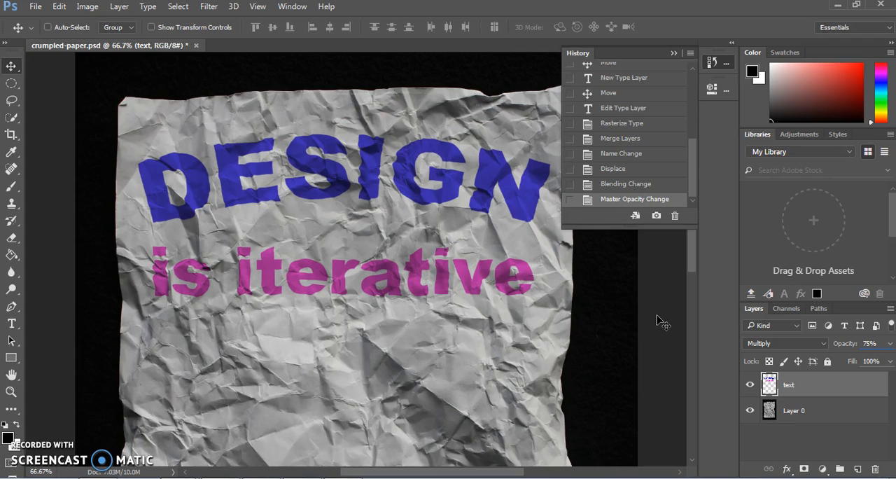
pyautogui.moveTo(676, 387)
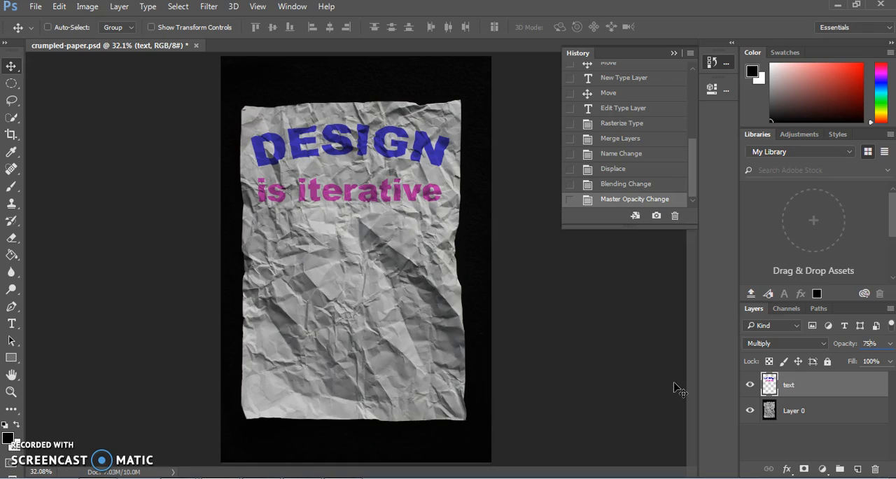
pyautogui.moveTo(812, 417)
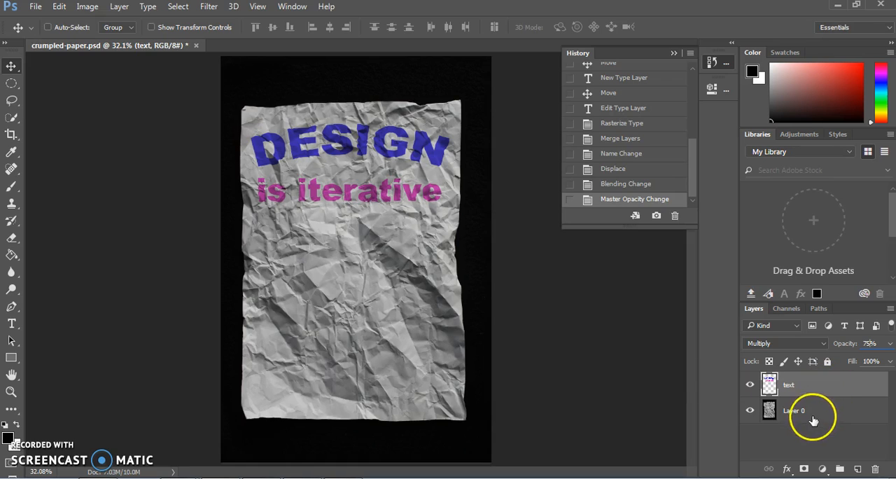
# Select the paper and text layers and rotate them about 12° counterclockwise
pyautogui.click(795, 411)
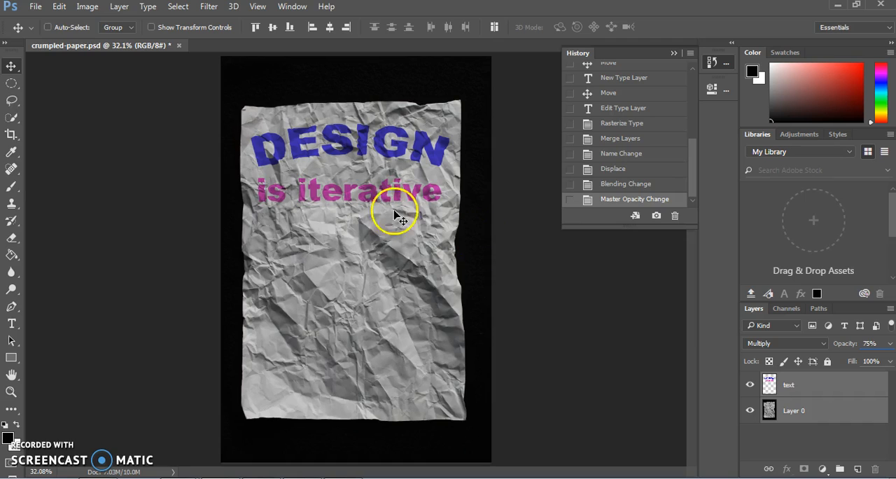
pyautogui.moveTo(87, 7)
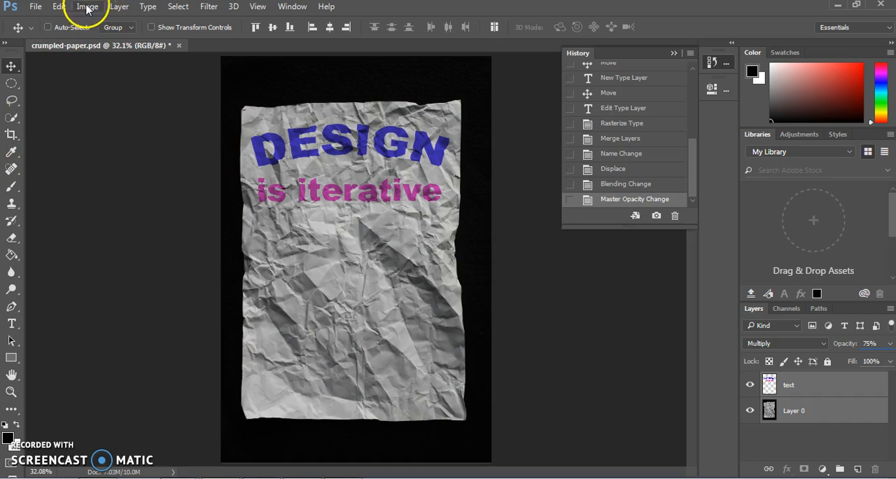
pyautogui.click(59, 6)
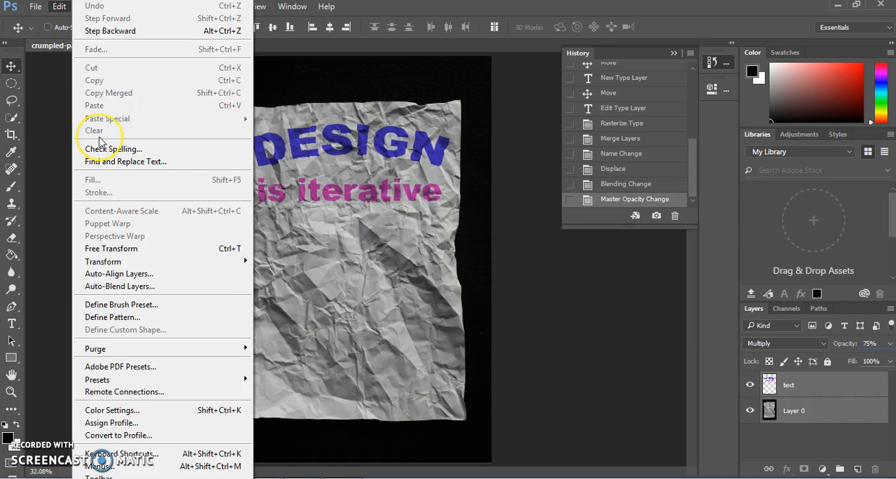
pyautogui.moveTo(111, 248)
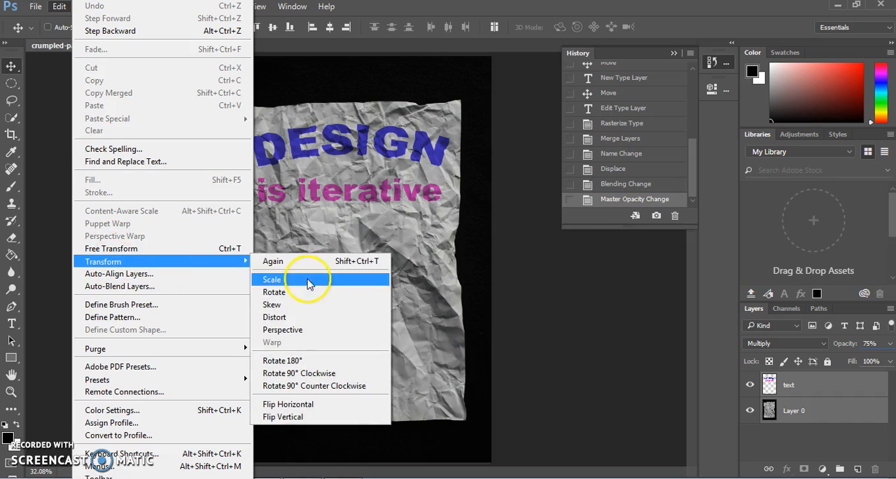
pyautogui.click(272, 279)
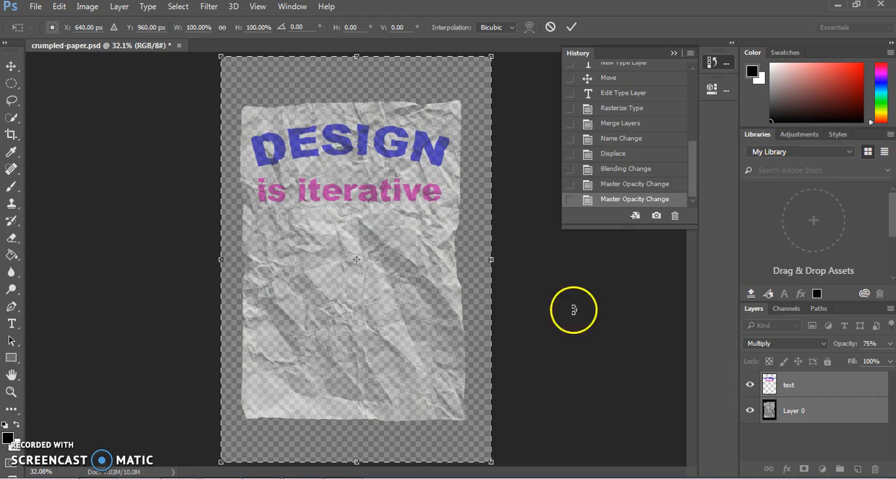
pyautogui.moveTo(574, 311); pyautogui.dragTo(527, 253)
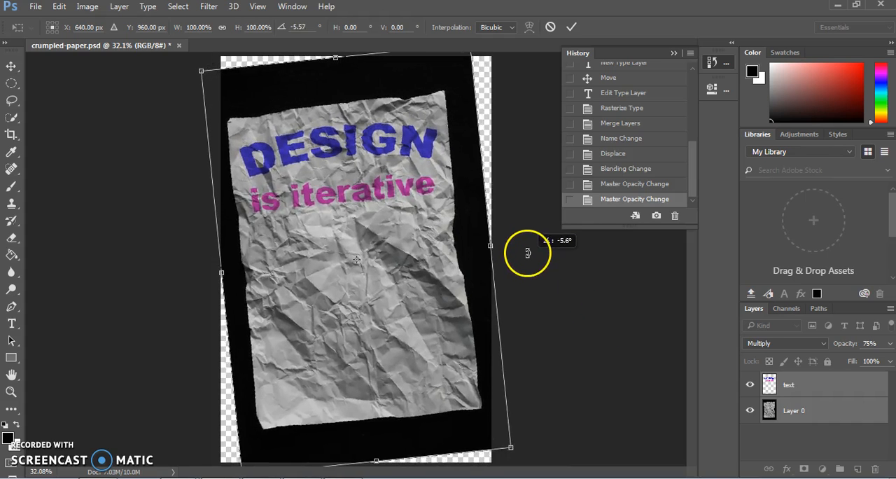
pyautogui.moveTo(527, 252); pyautogui.dragTo(529, 239)
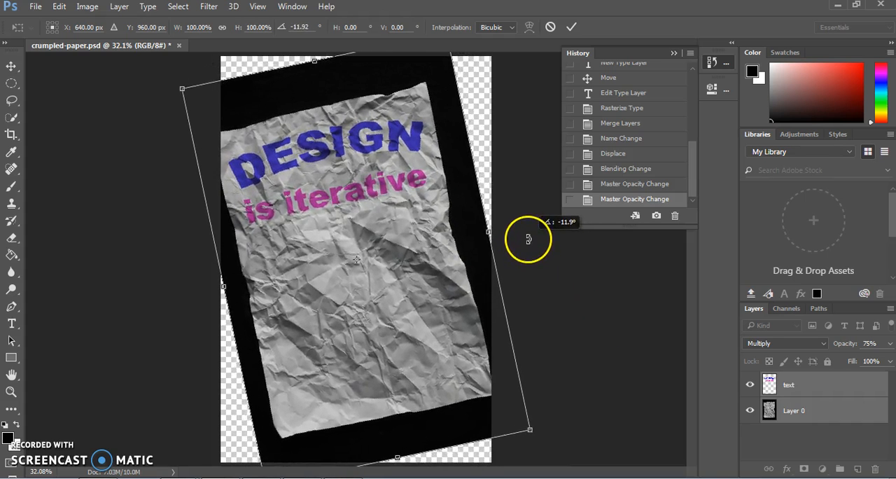
pyautogui.moveTo(529, 238); pyautogui.dragTo(531, 236)
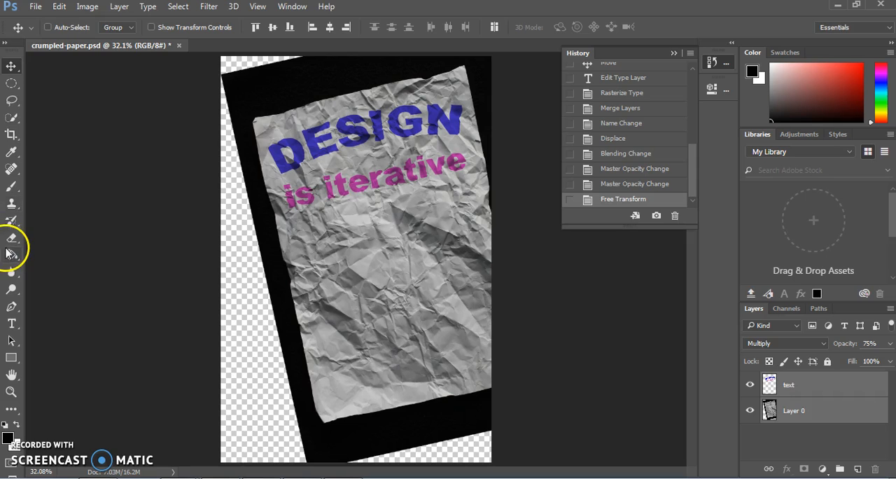
# Crop the canvas, pulling the top crop edge down toward the lettering
pyautogui.click(11, 135)
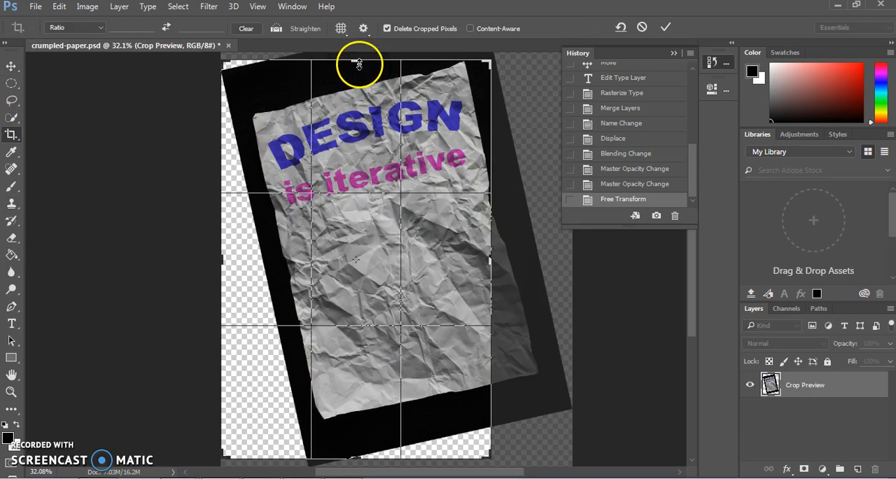
pyautogui.moveTo(359, 64); pyautogui.dragTo(354, 332)
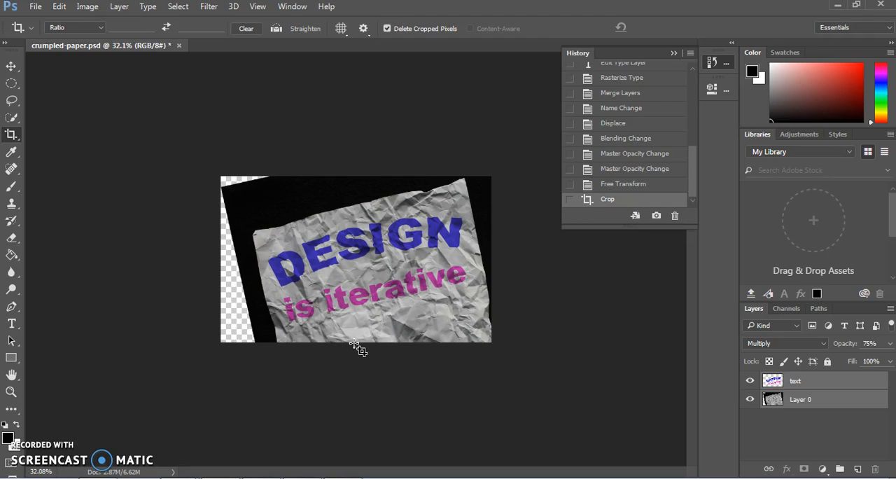
pyautogui.moveTo(286, 249)
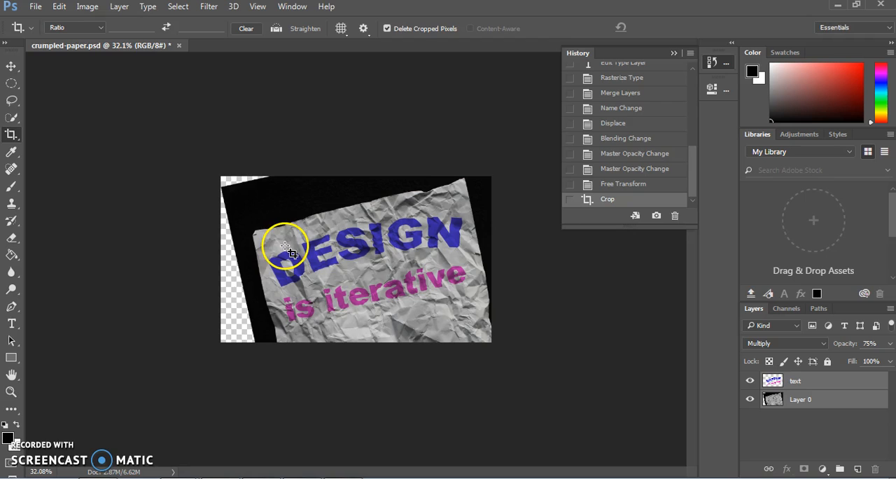
pyautogui.moveTo(243, 326)
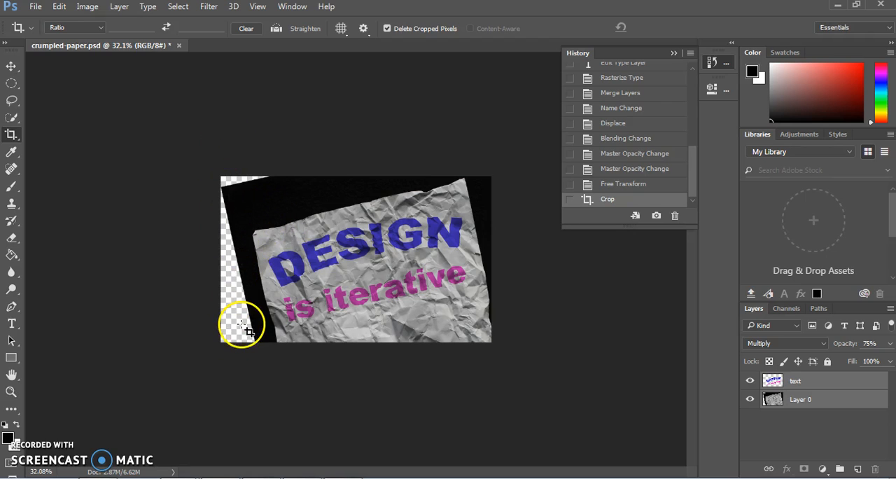
pyautogui.moveTo(334, 158)
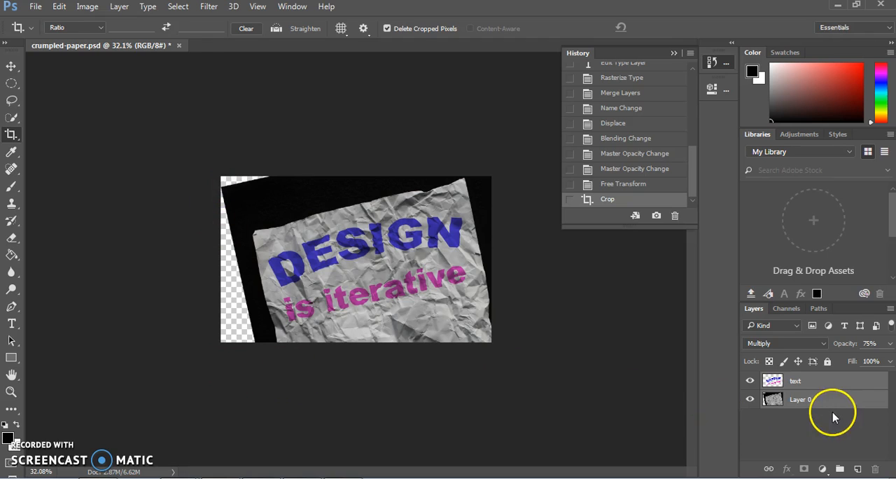
# Fill Layer 0's transparent corners with black and zoom in to check
pyautogui.click(800, 399)
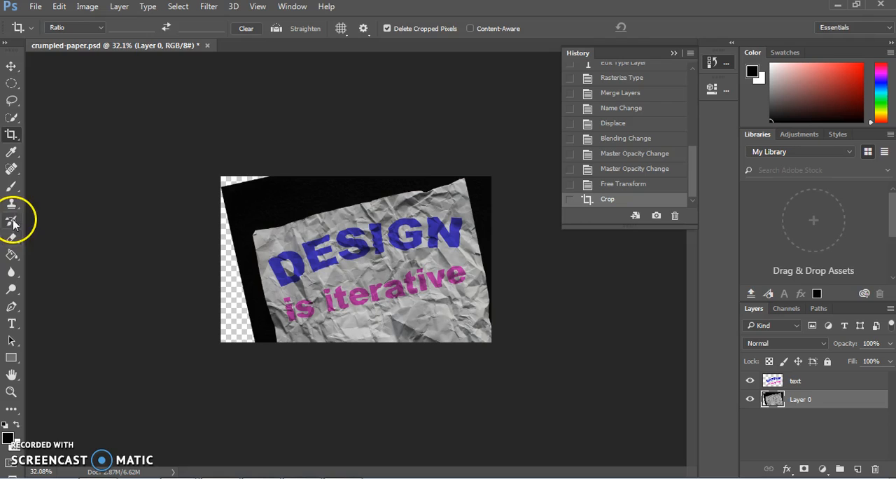
pyautogui.click(12, 220)
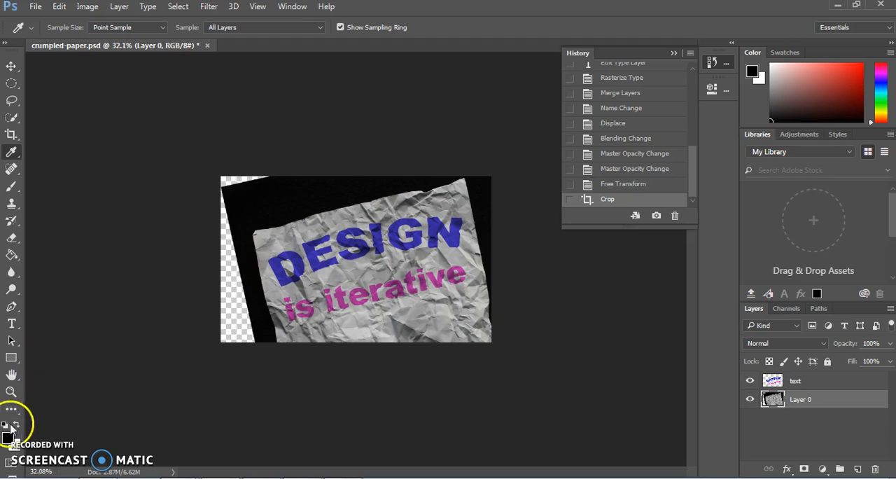
pyautogui.moveTo(11, 254)
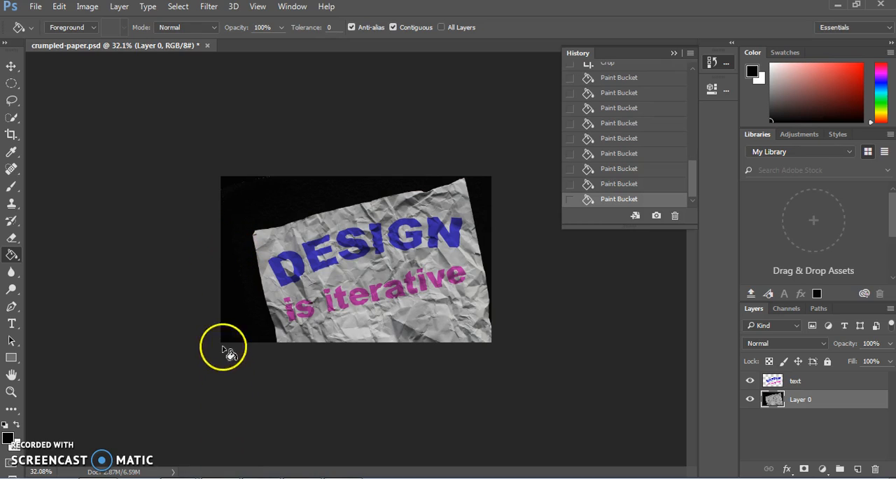
pyautogui.moveTo(303, 129)
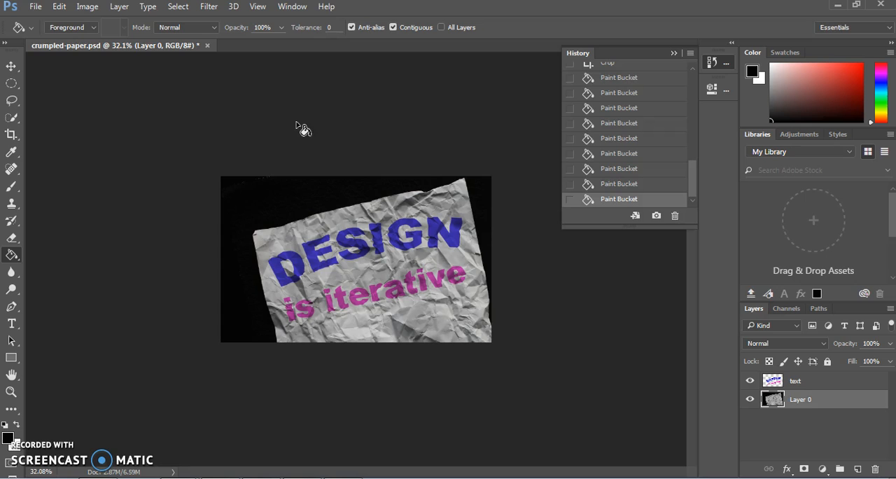
pyautogui.press('ctrl+plus')
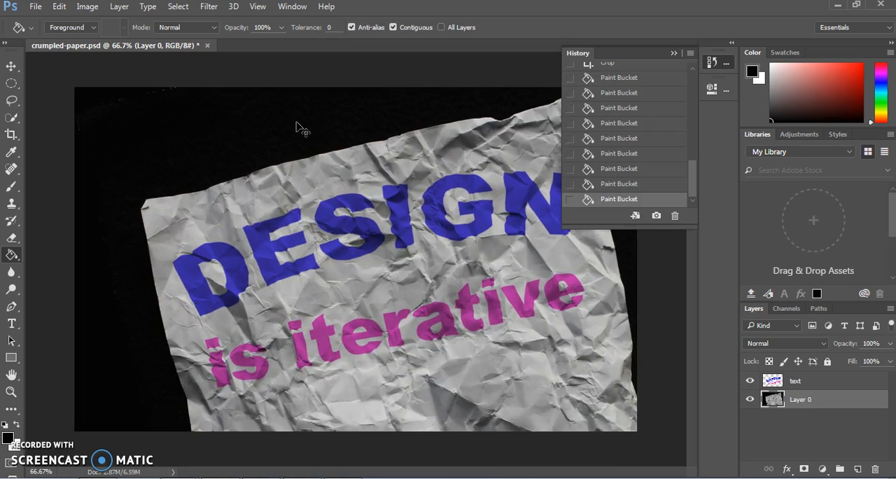
pyautogui.moveTo(245, 137)
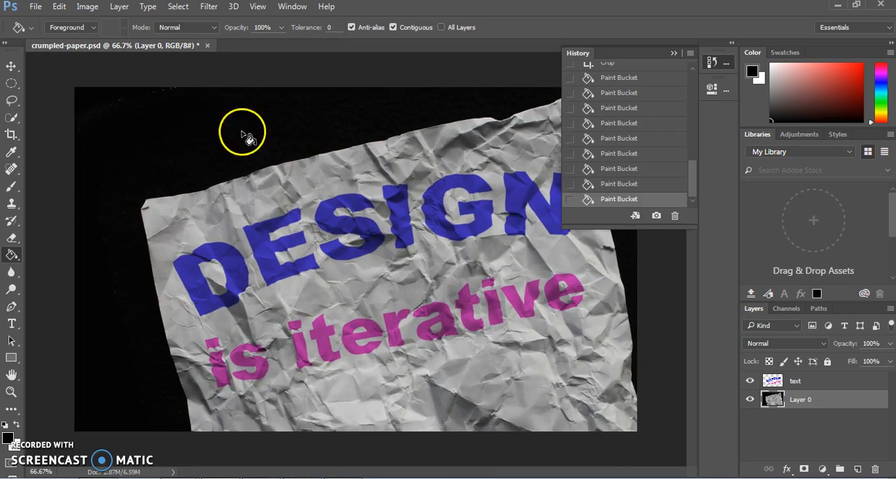
pyautogui.moveTo(199, 178)
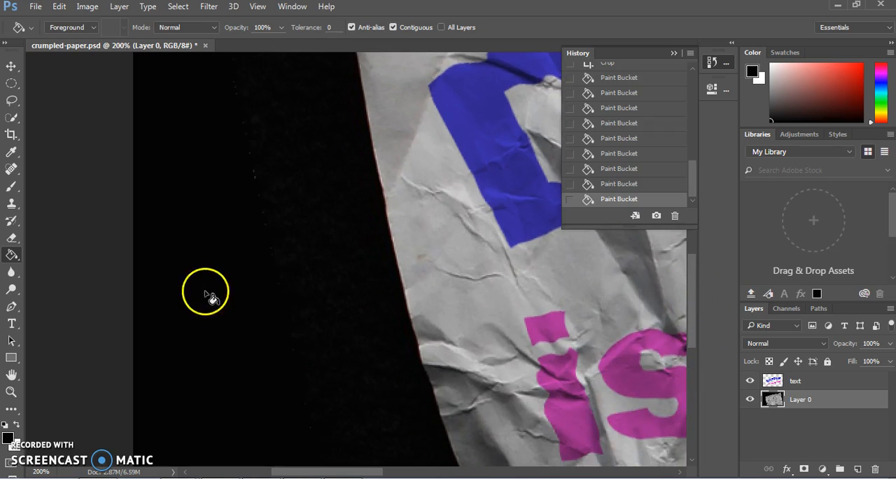
pyautogui.moveTo(329, 303)
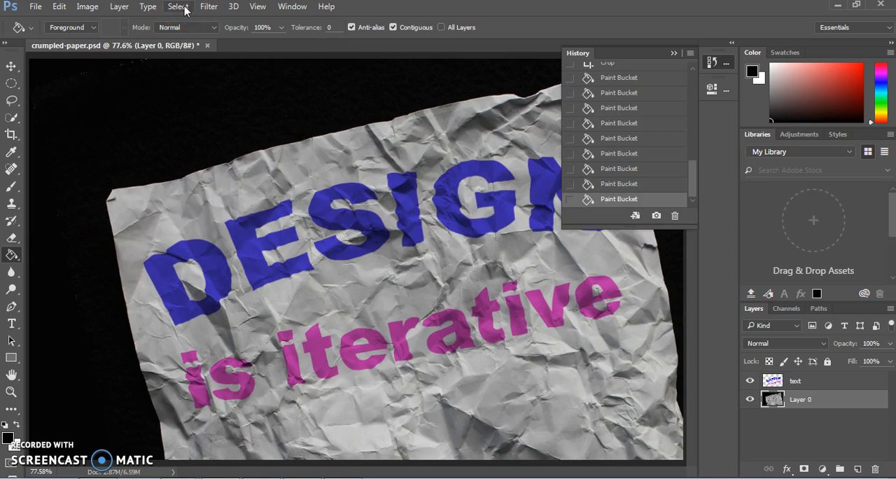
# Select the black background on Layer 0 with Select > Color Range
pyautogui.click(178, 6)
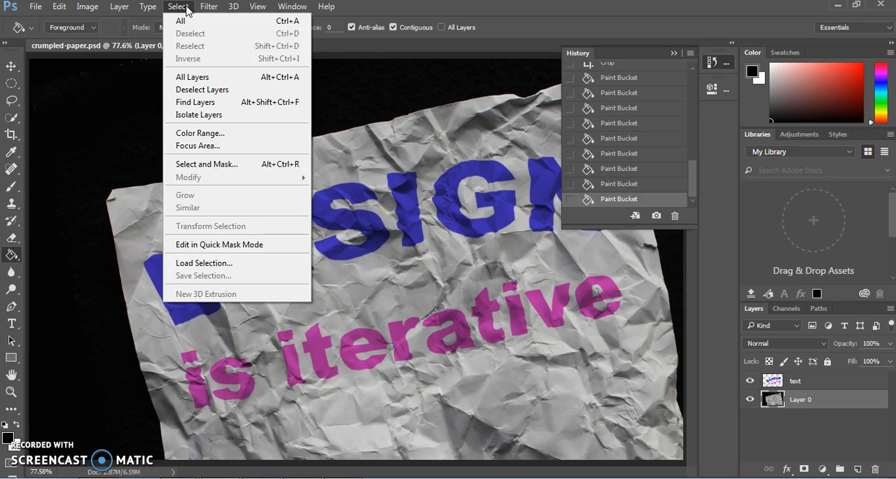
pyautogui.click(200, 134)
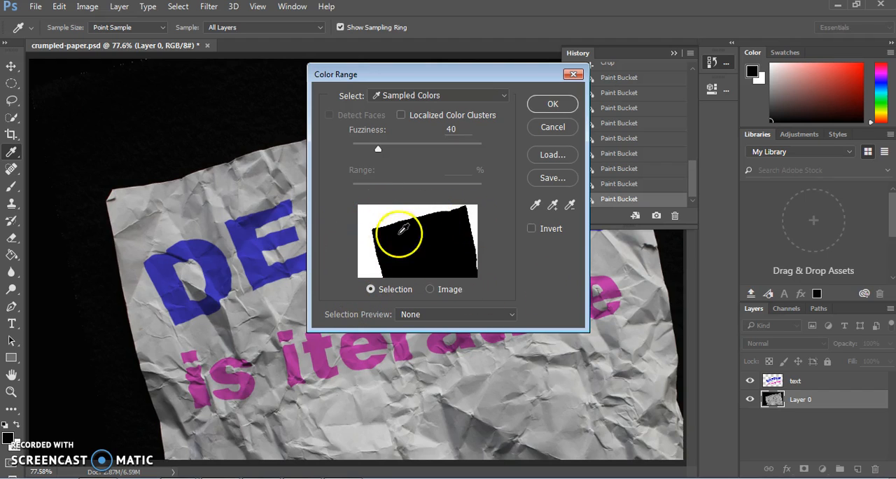
pyautogui.click(552, 103)
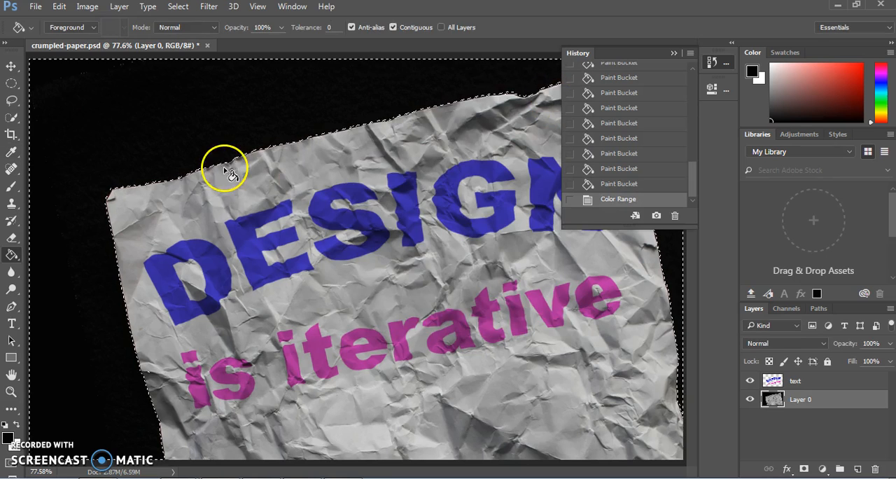
pyautogui.moveTo(35, 224)
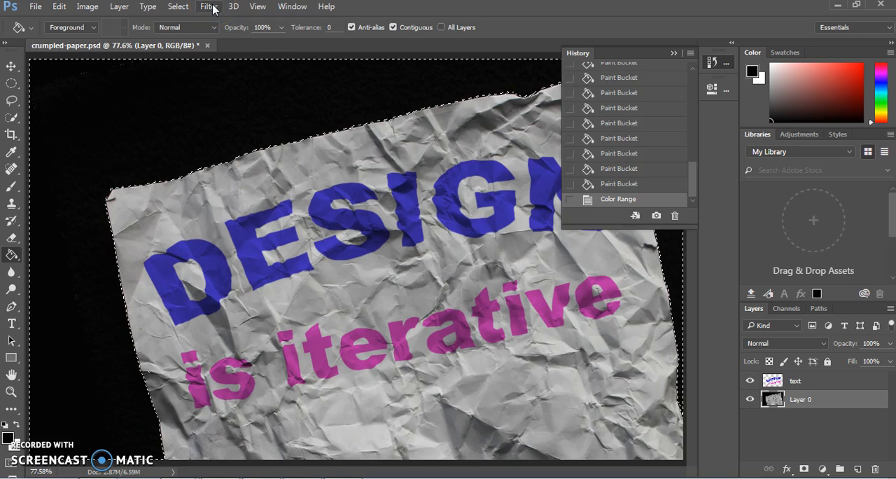
# Even out the selected black background with the Average blur filter
pyautogui.click(209, 6)
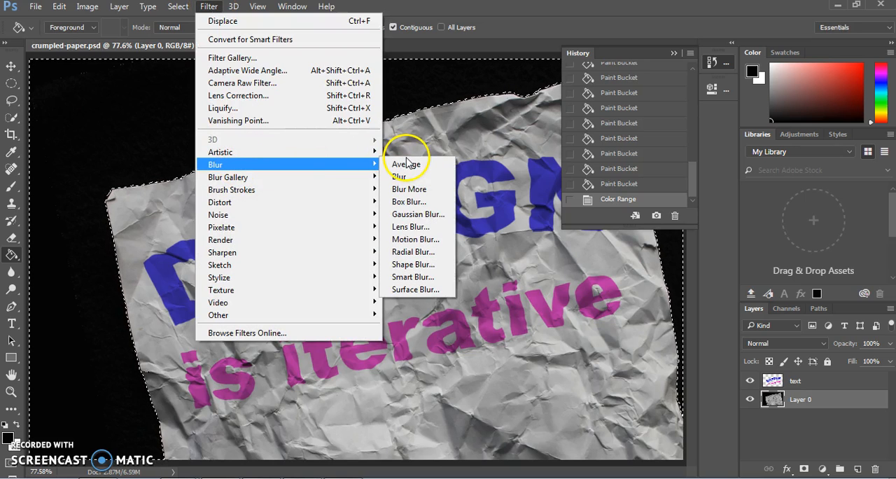
pyautogui.click(406, 164)
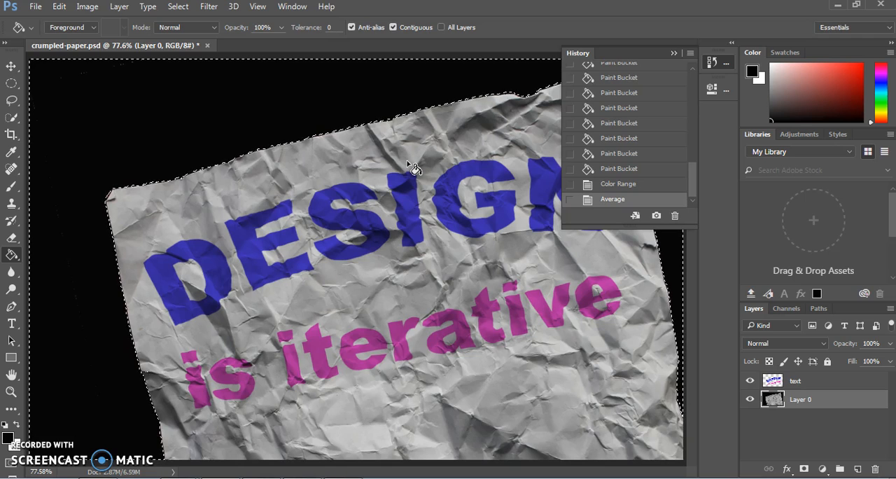
pyautogui.moveTo(241, 84)
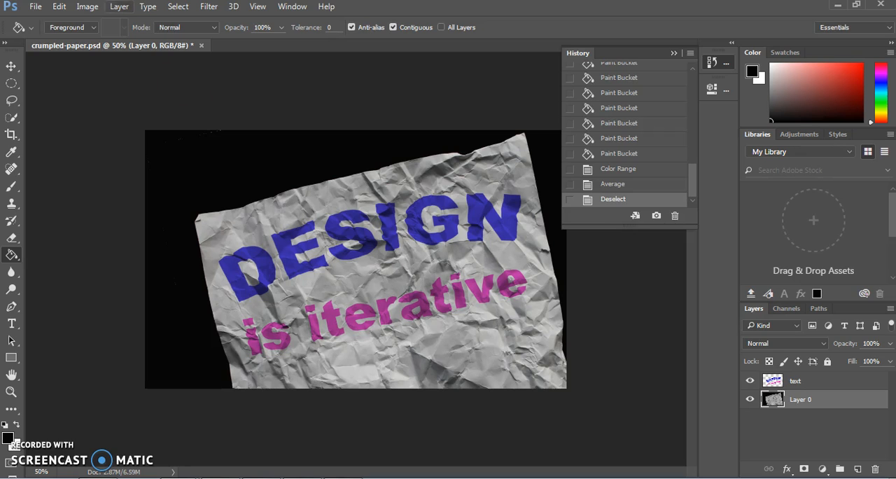
pyautogui.click(35, 6)
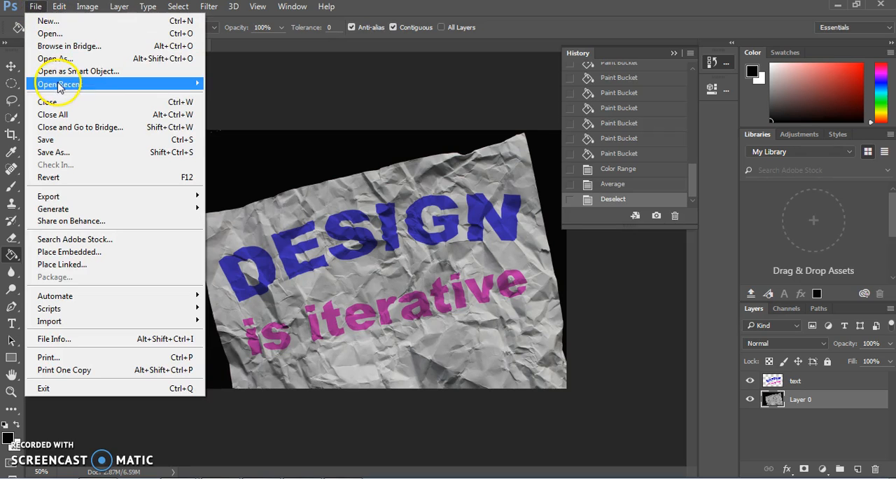